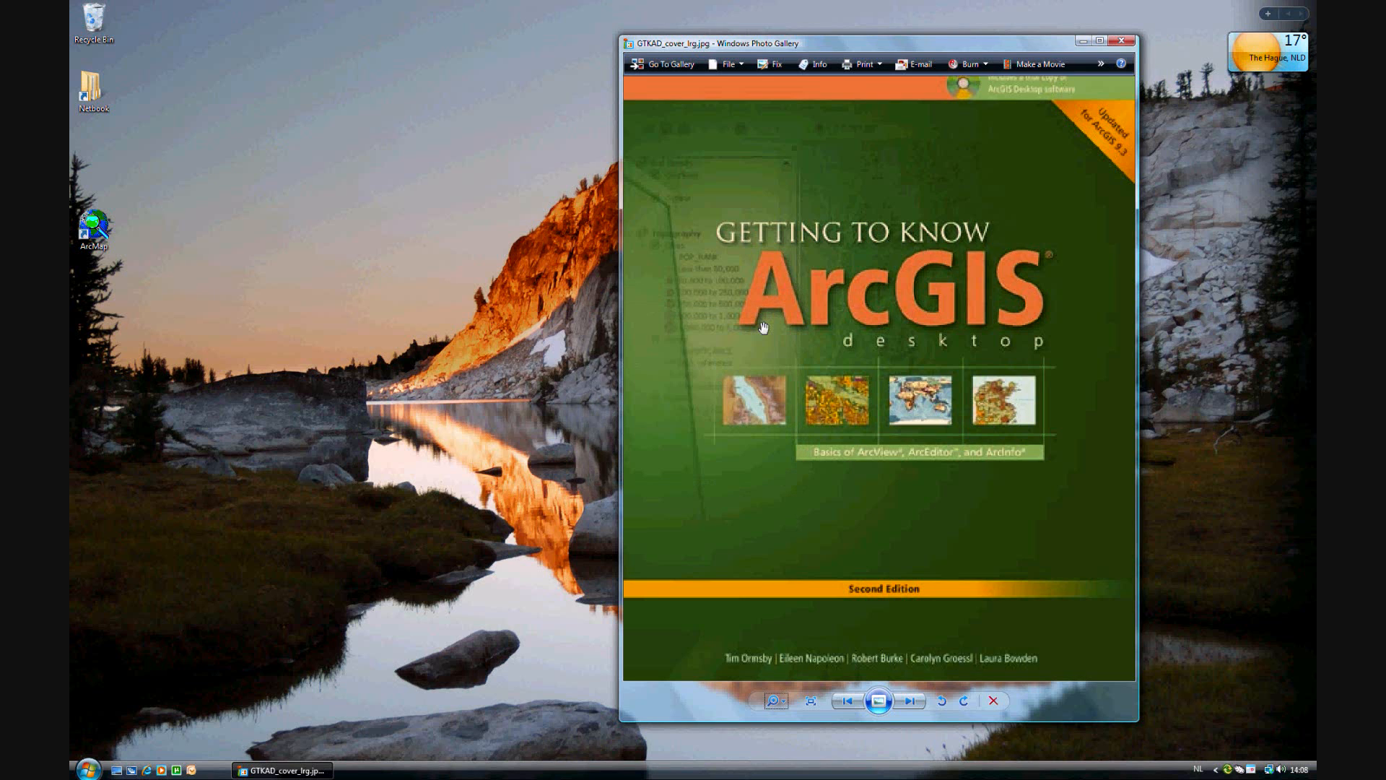
{"action": "mouse_move", "coordinate": [1156, 211]}
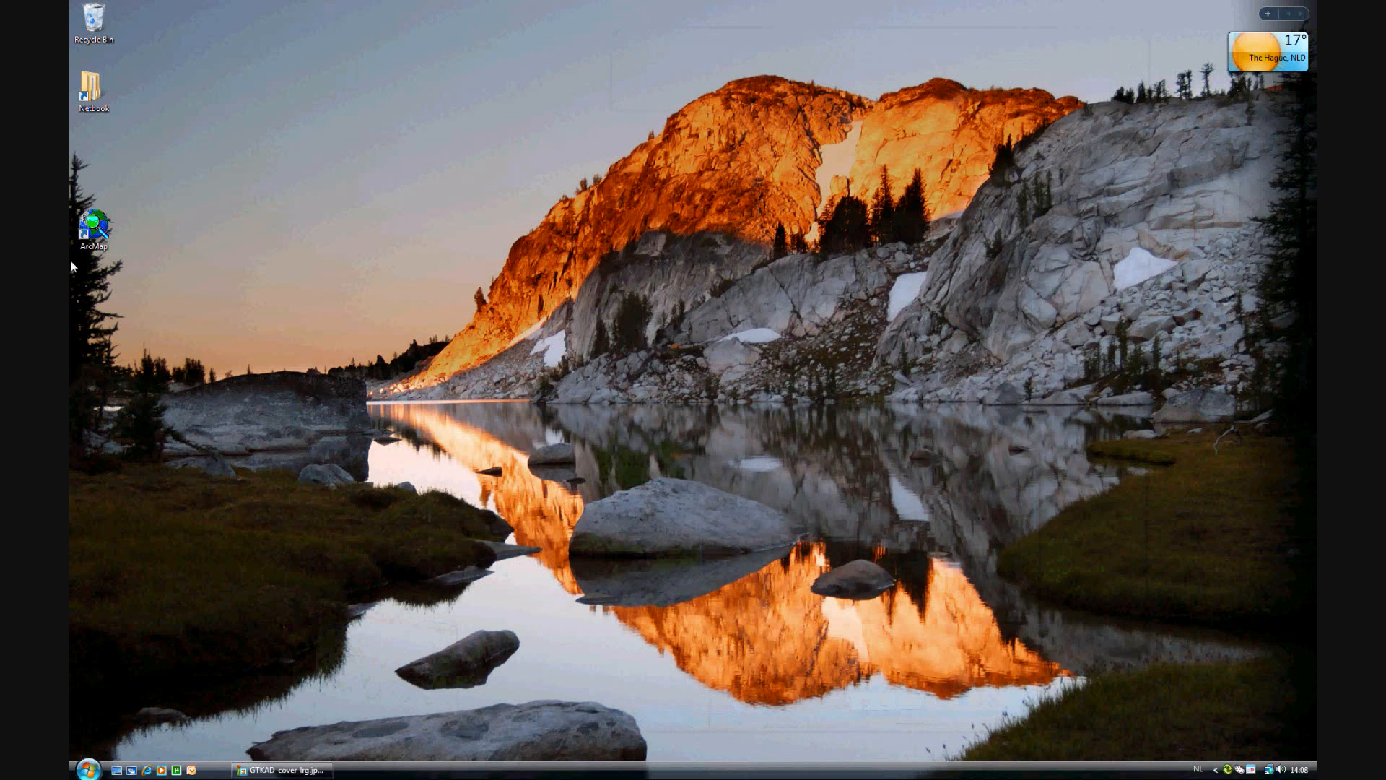
Launch ArcMap and open the existing map document ex11c.mxd from Chapter11.
{"action": "double_click", "coordinate": [92, 225]}
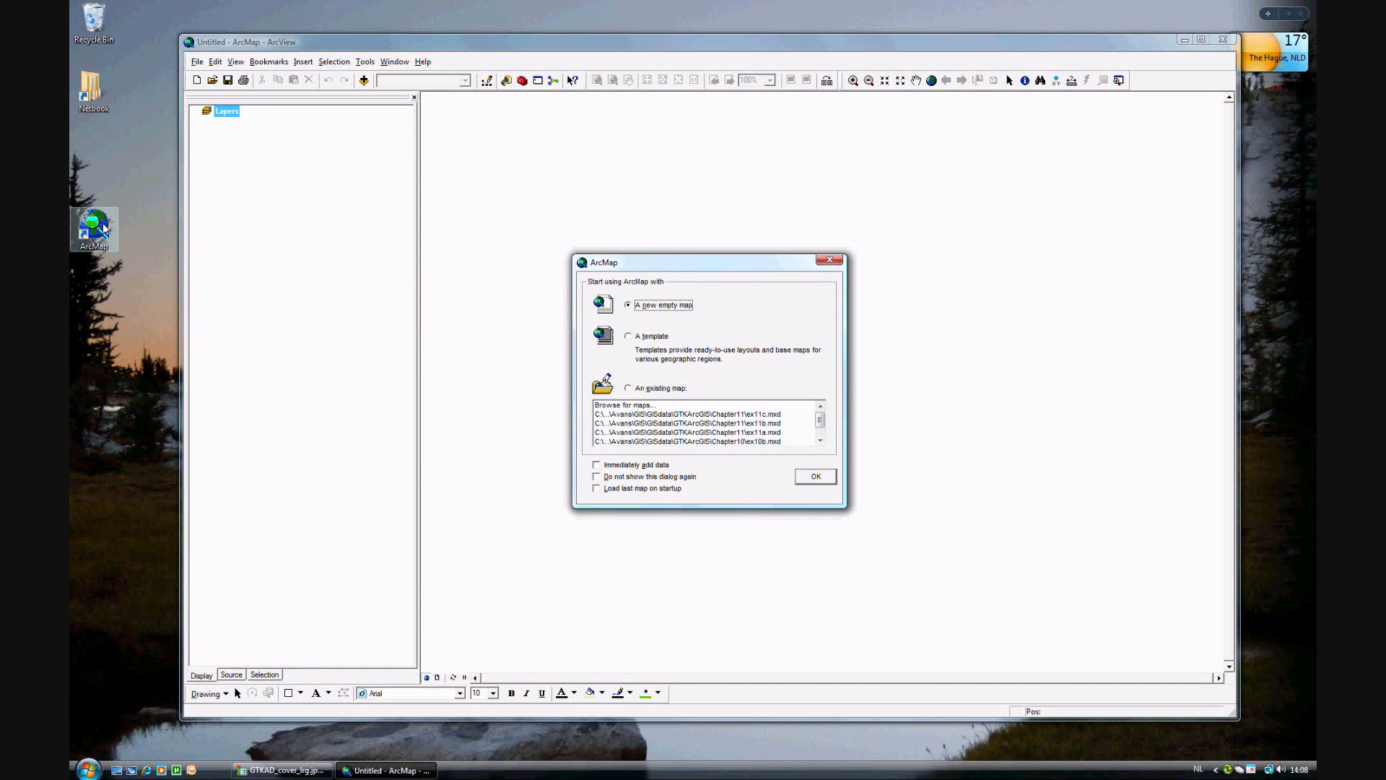
{"action": "left_click", "coordinate": [628, 387]}
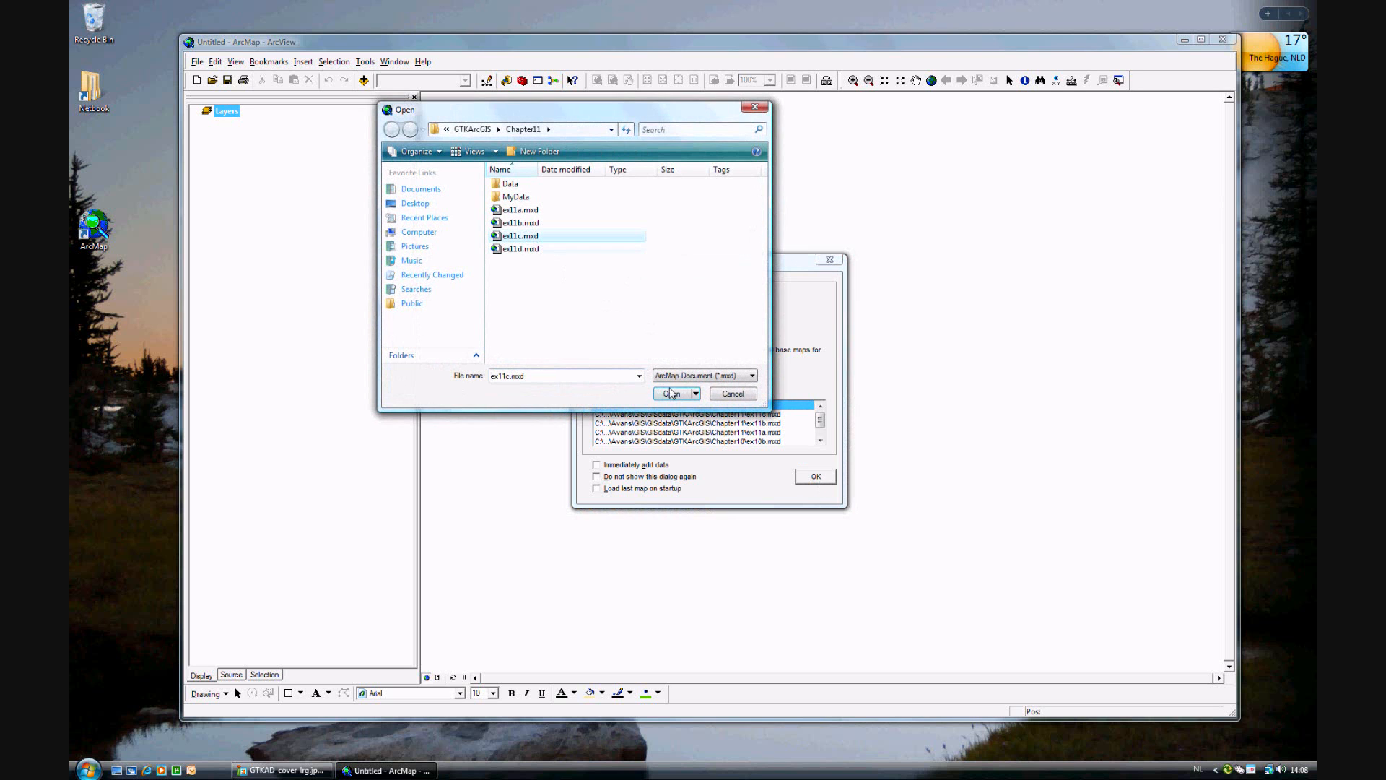
{"action": "left_click", "coordinate": [671, 393]}
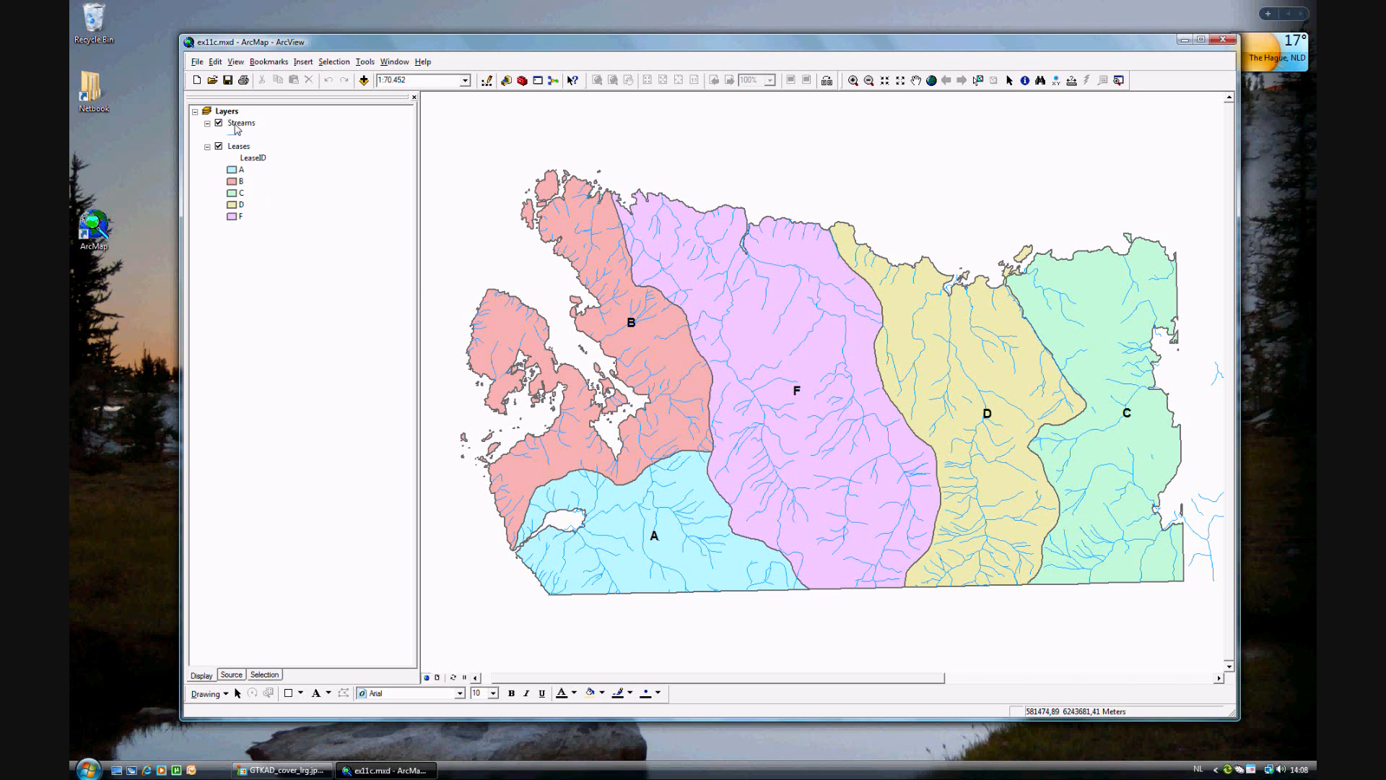
{"action": "left_click", "coordinate": [218, 145]}
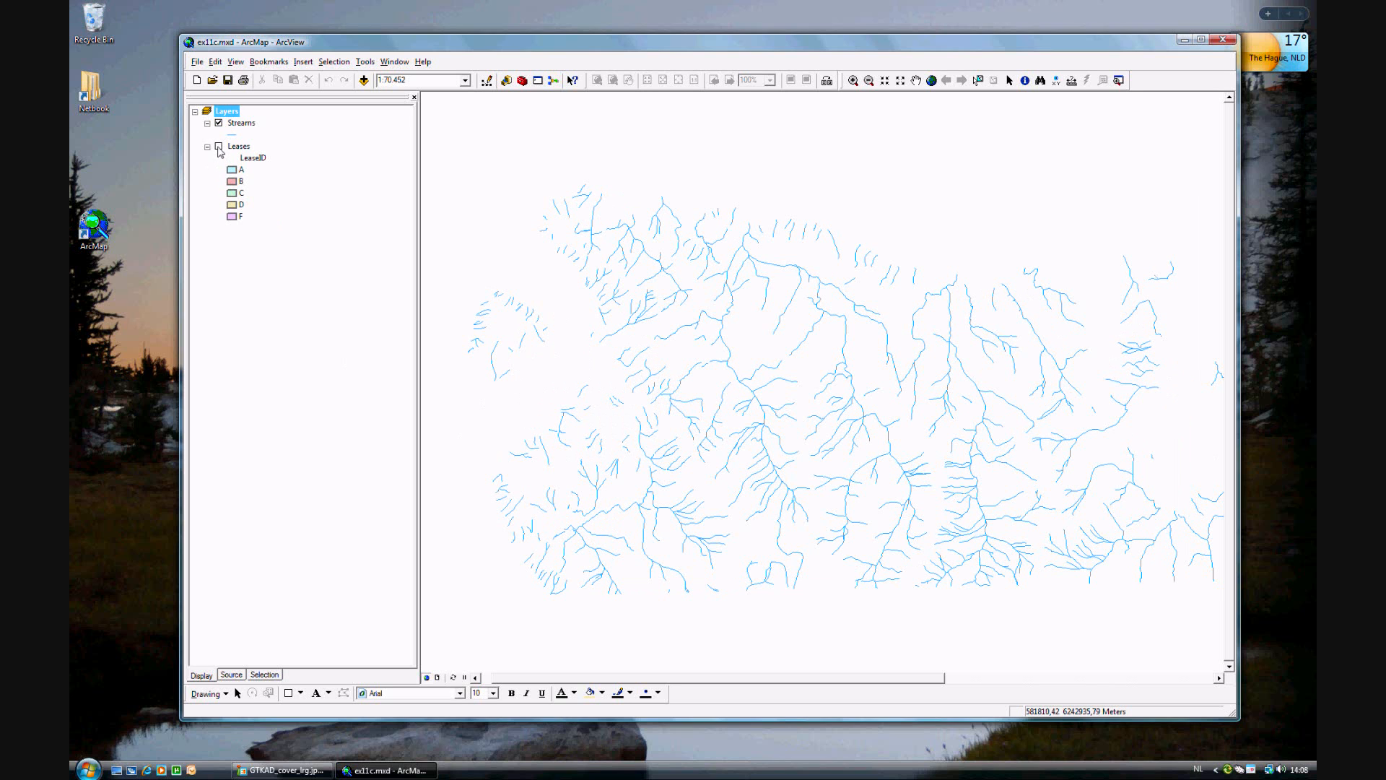
{"action": "left_click", "coordinate": [218, 146]}
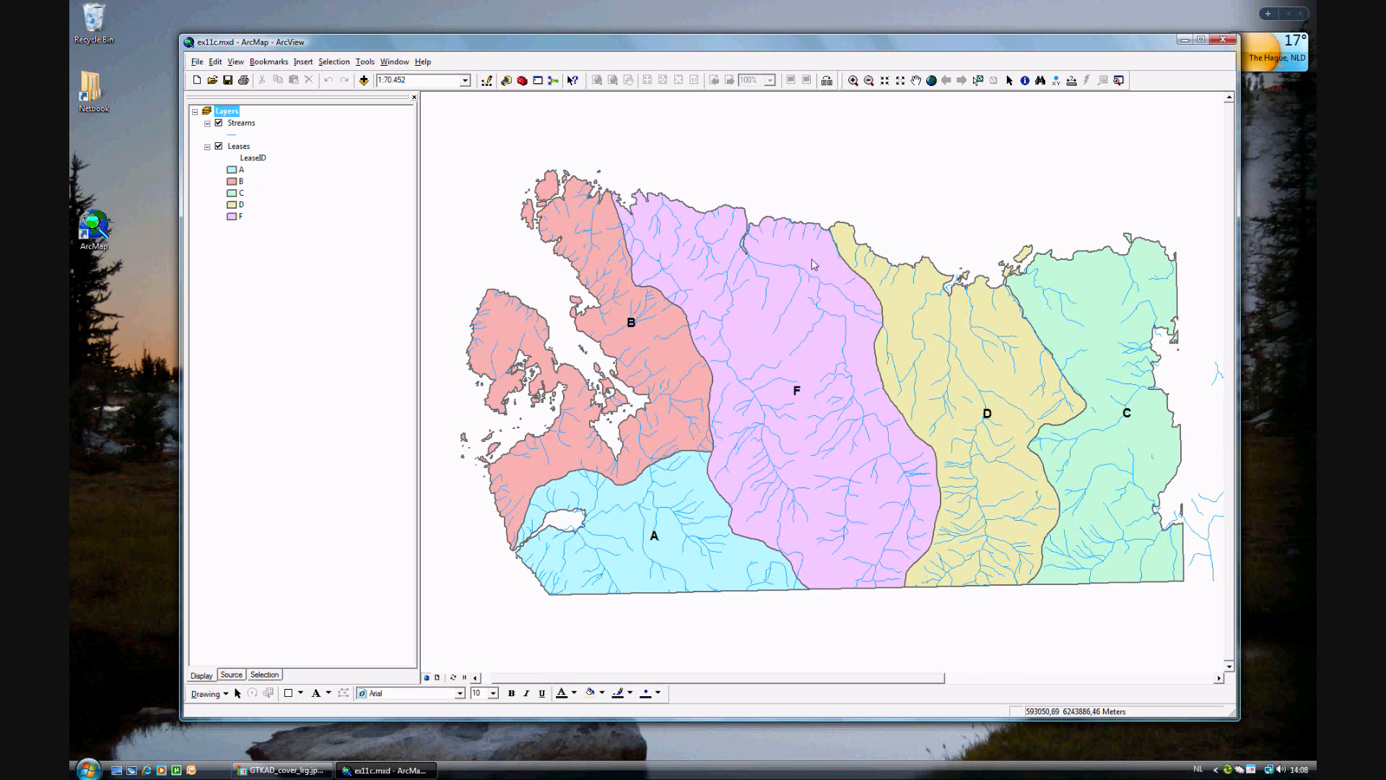
{"action": "mouse_move", "coordinate": [756, 248]}
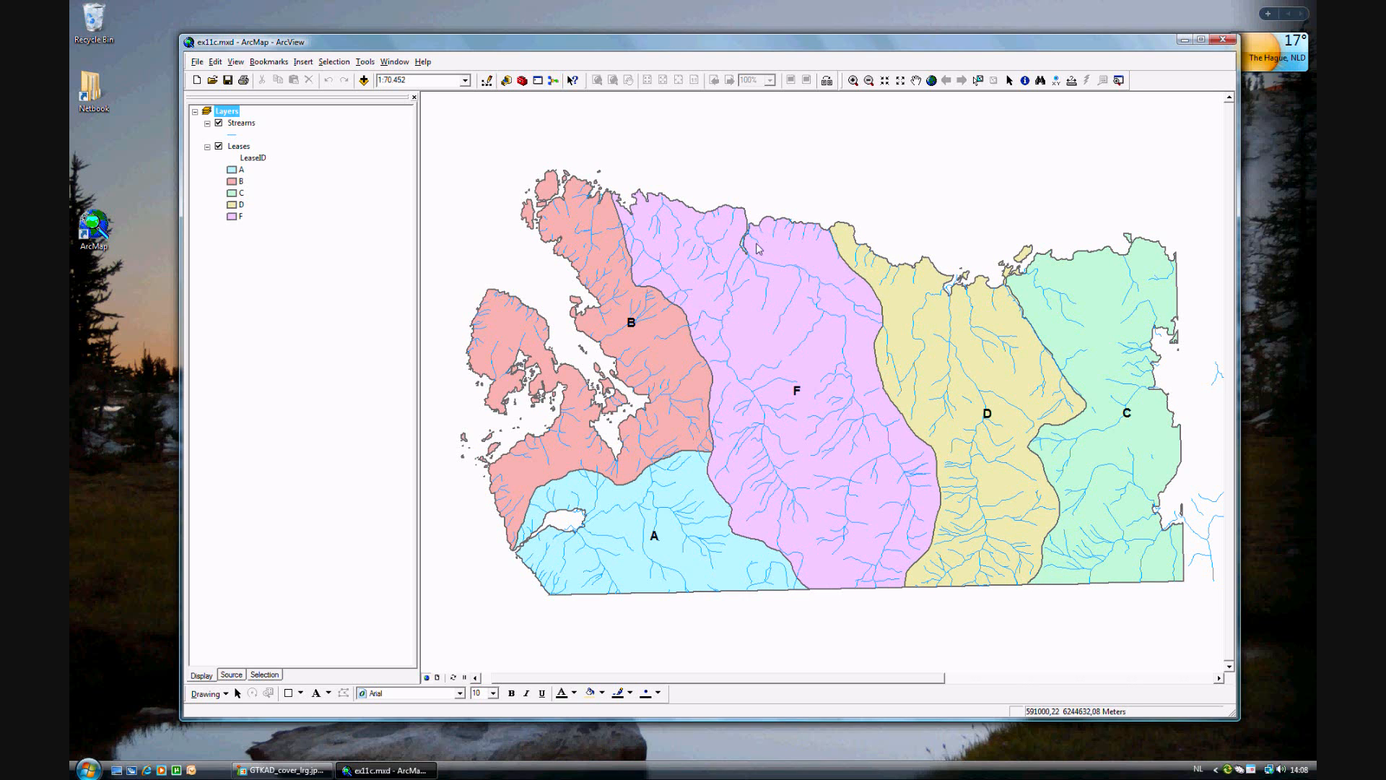
{"action": "mouse_move", "coordinate": [764, 257]}
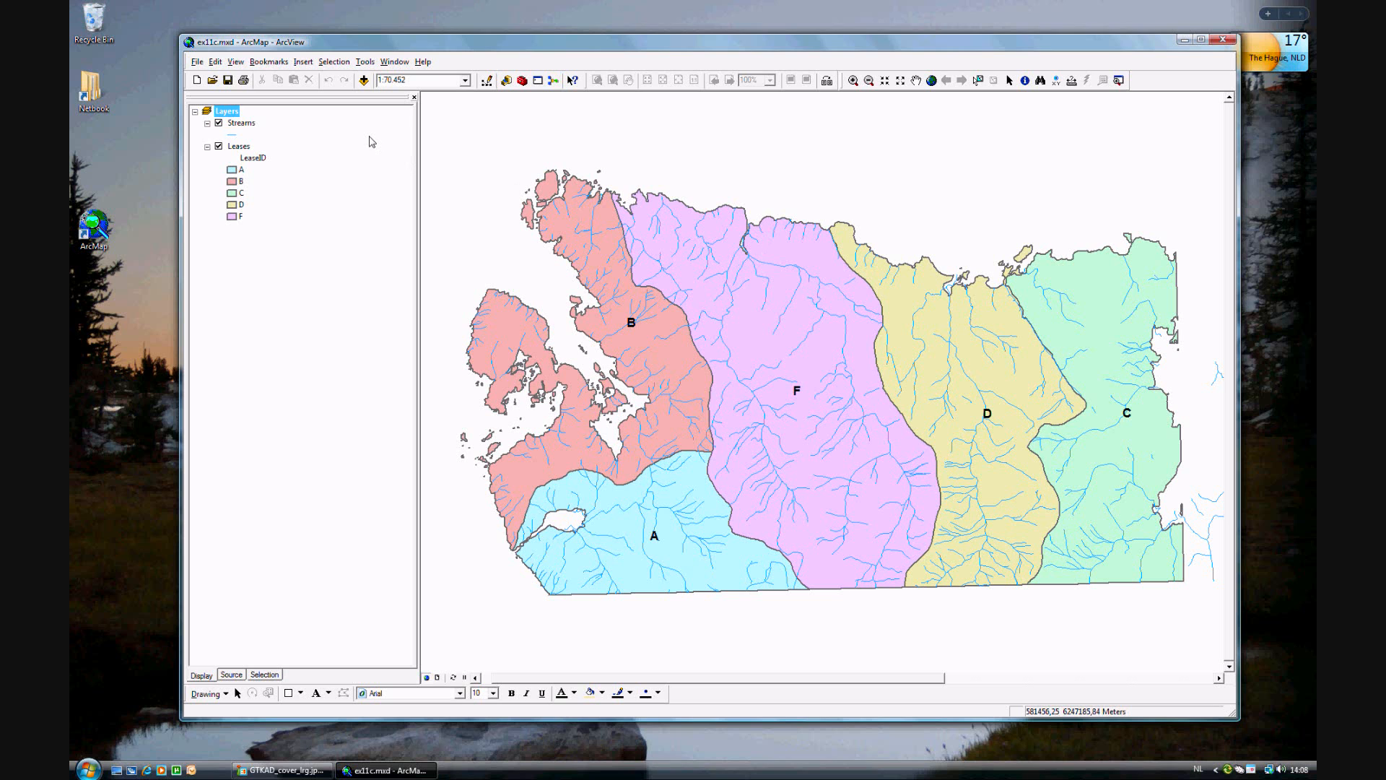
In Set Selectable Layers, uncheck Streams so only Leases remains selectable.
{"action": "left_click", "coordinate": [333, 61]}
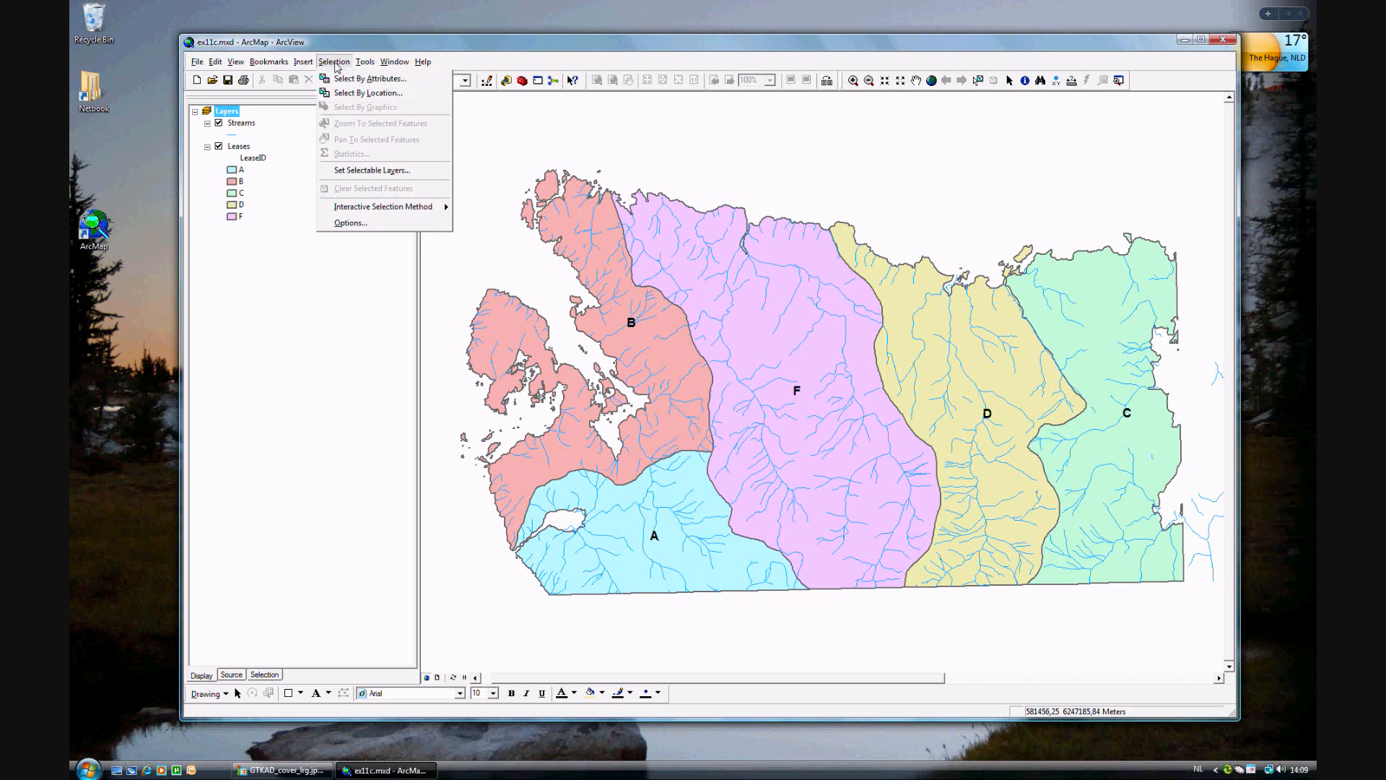
{"action": "left_click", "coordinate": [371, 171]}
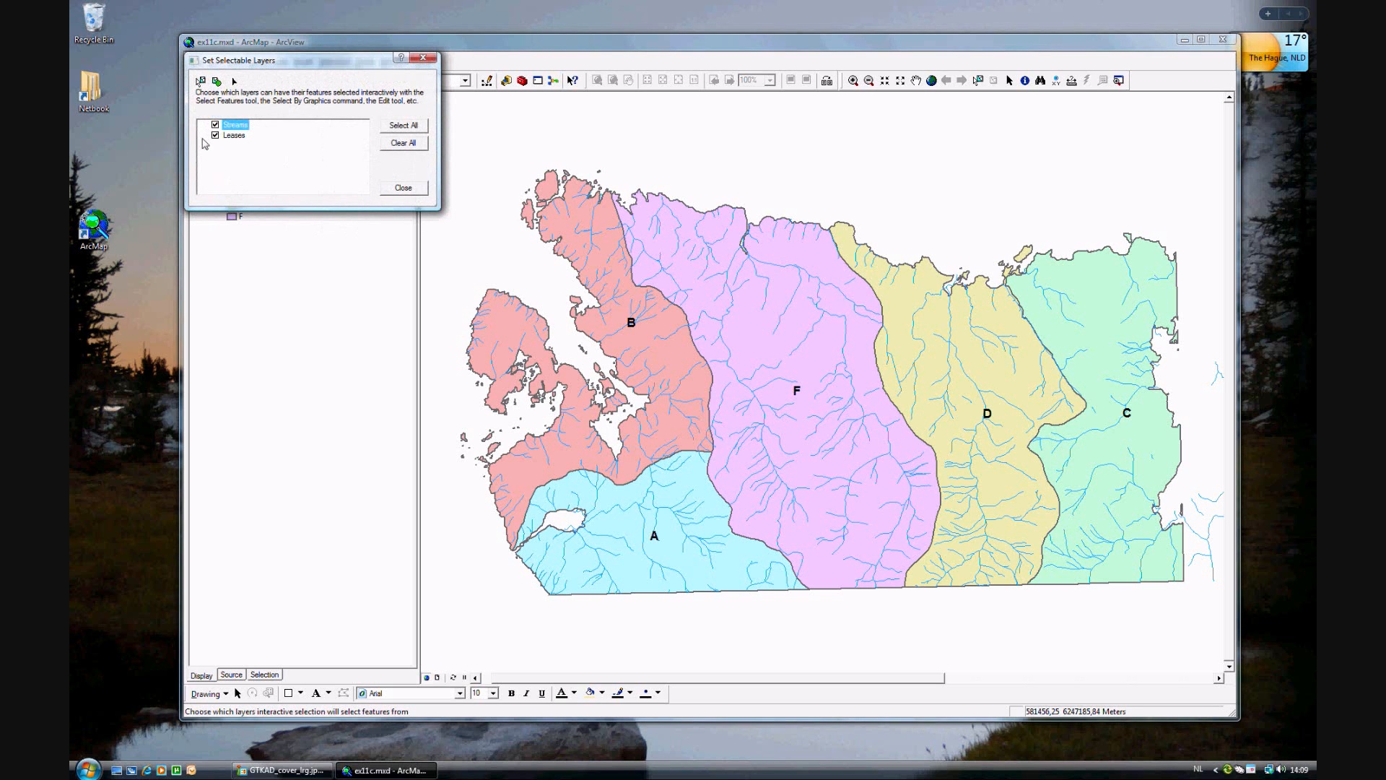
{"action": "left_click", "coordinate": [215, 124]}
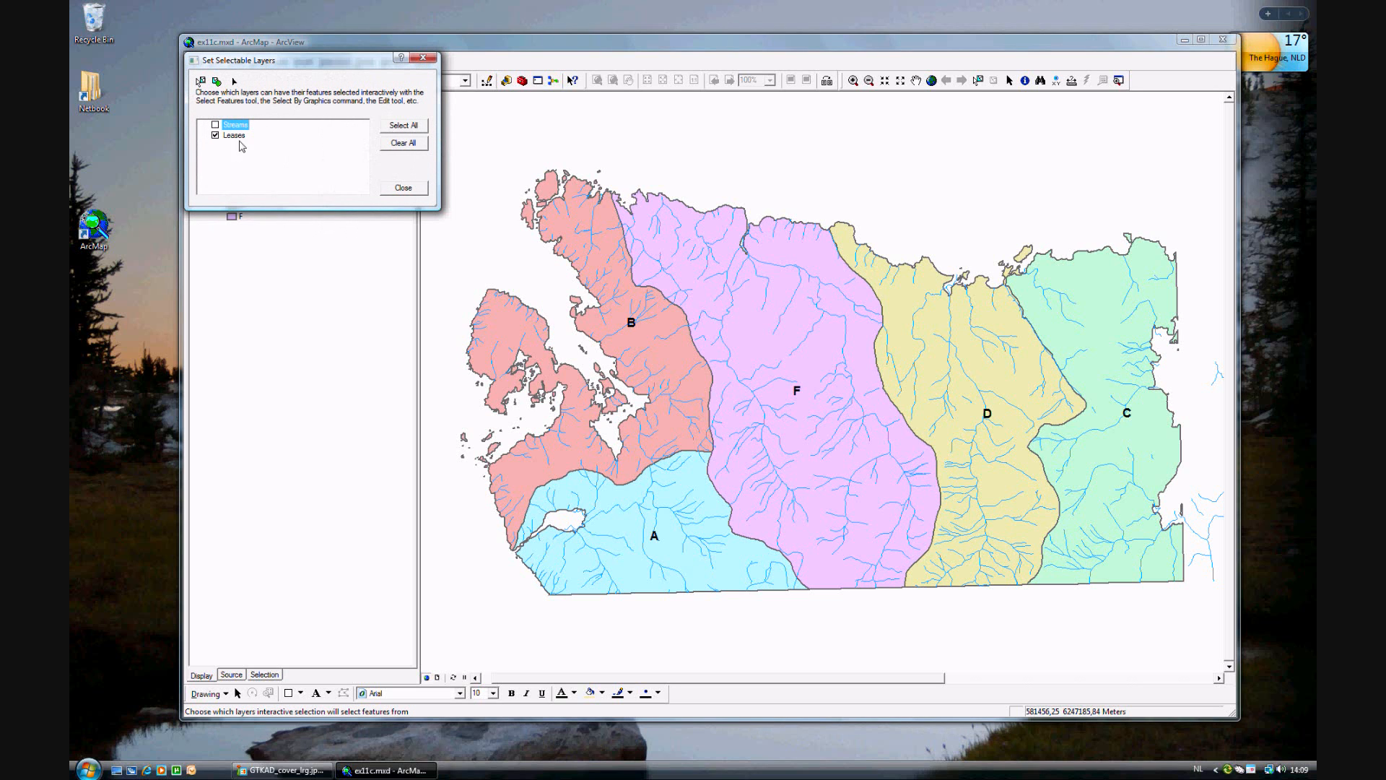
{"action": "mouse_move", "coordinate": [222, 145]}
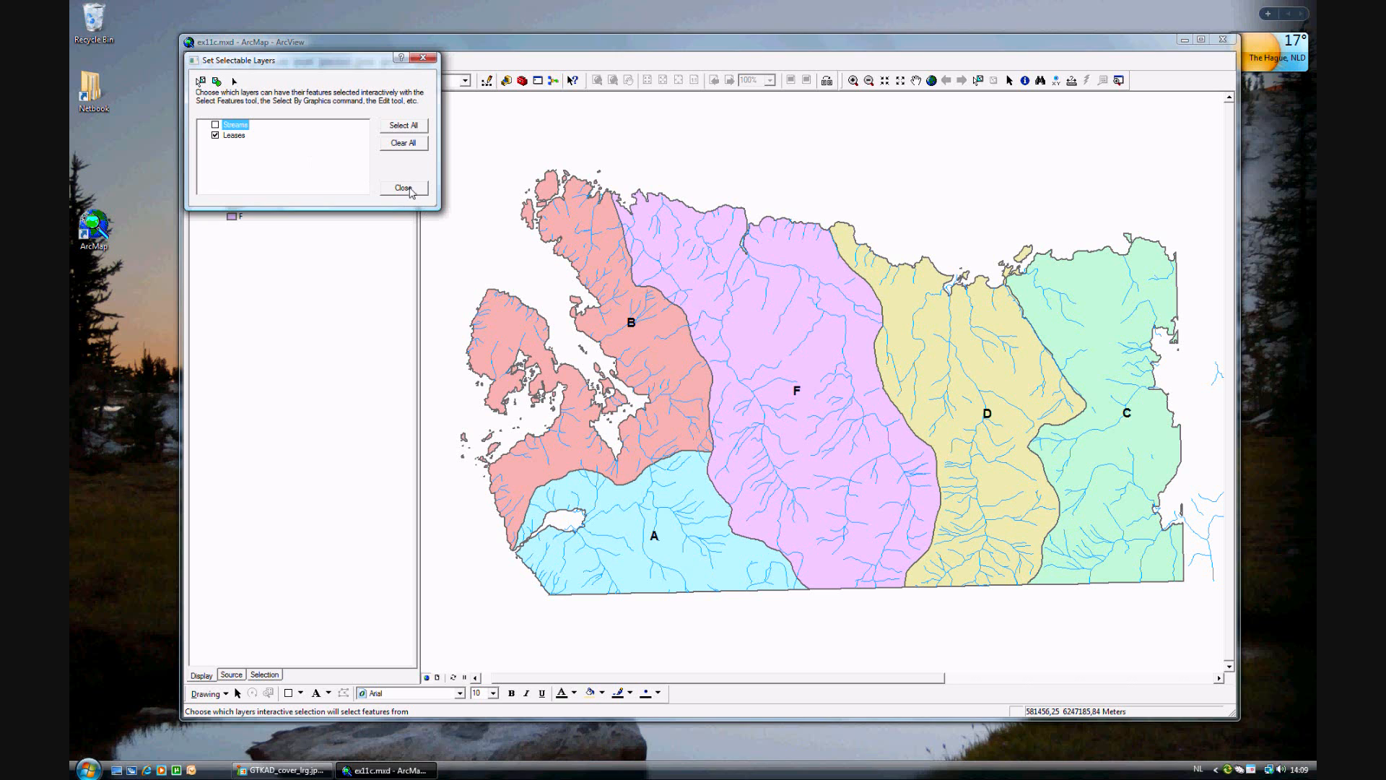
{"action": "left_click", "coordinate": [403, 188]}
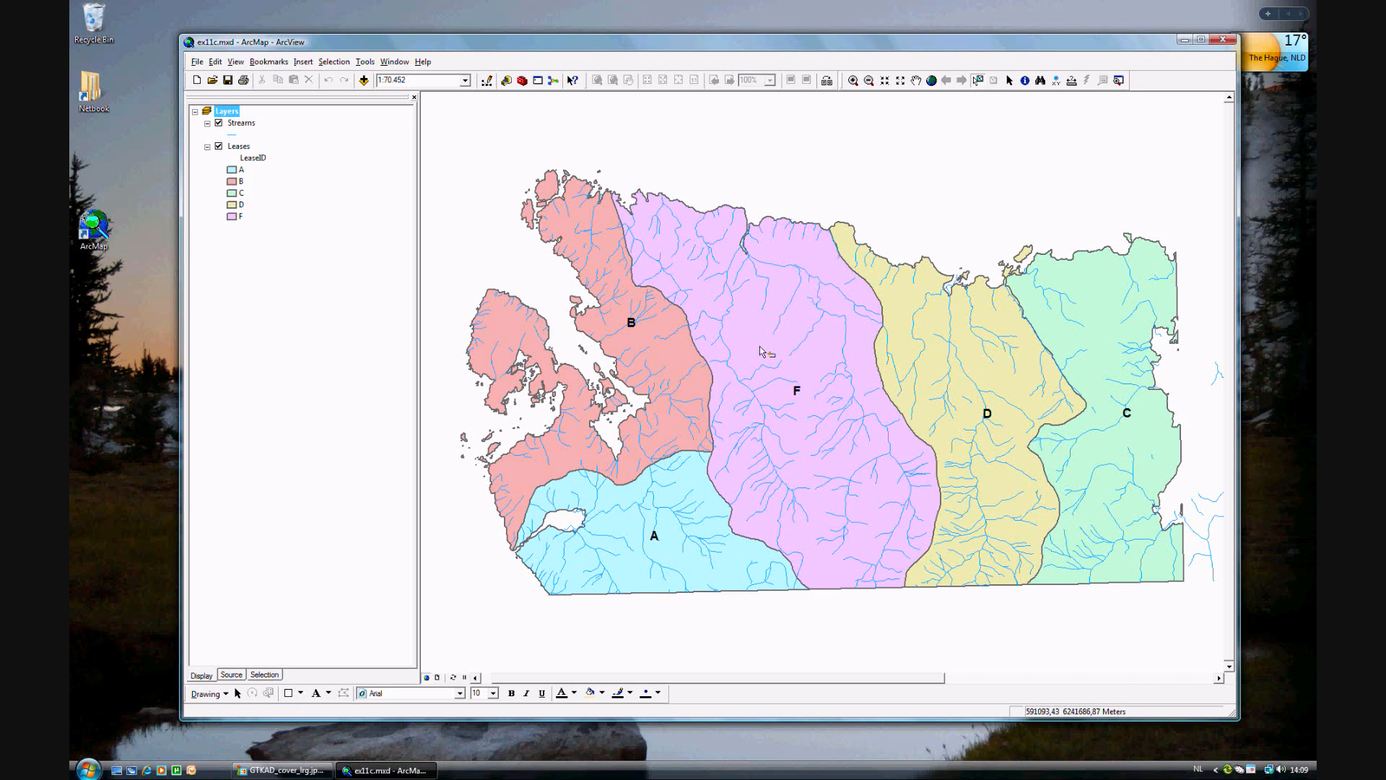
Select lease F and create a Leases selection layer from it, shown alone on the map.
{"action": "left_click", "coordinate": [770, 350]}
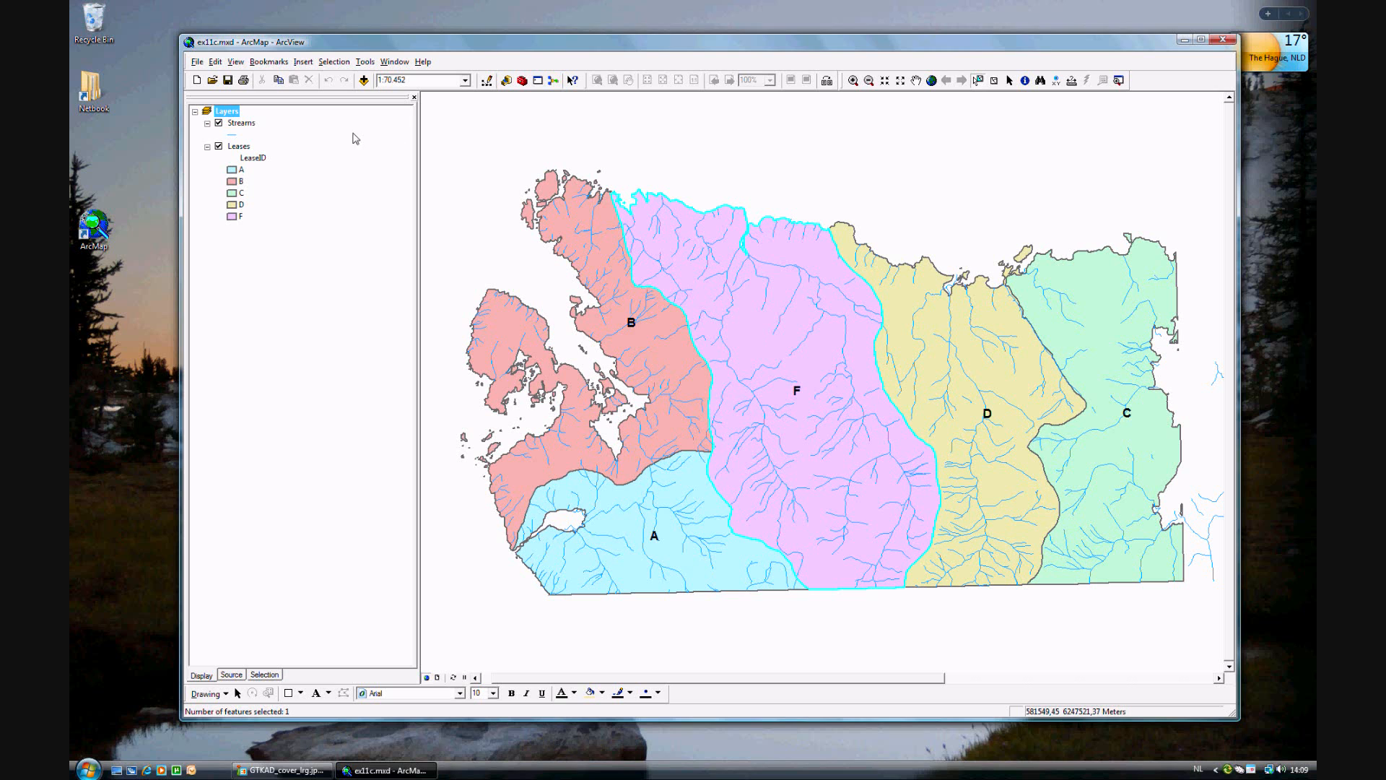
{"action": "right_click", "coordinate": [238, 146]}
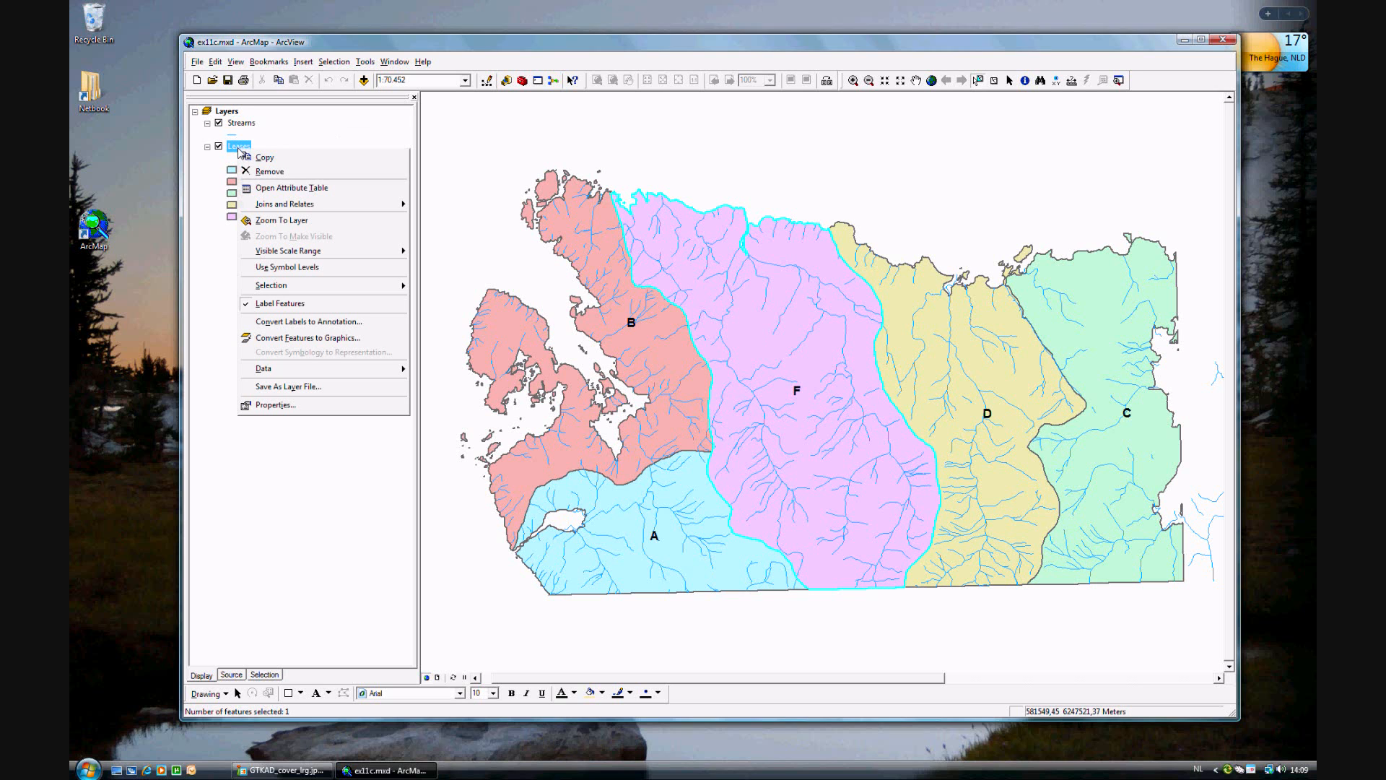
{"action": "mouse_move", "coordinate": [318, 204]}
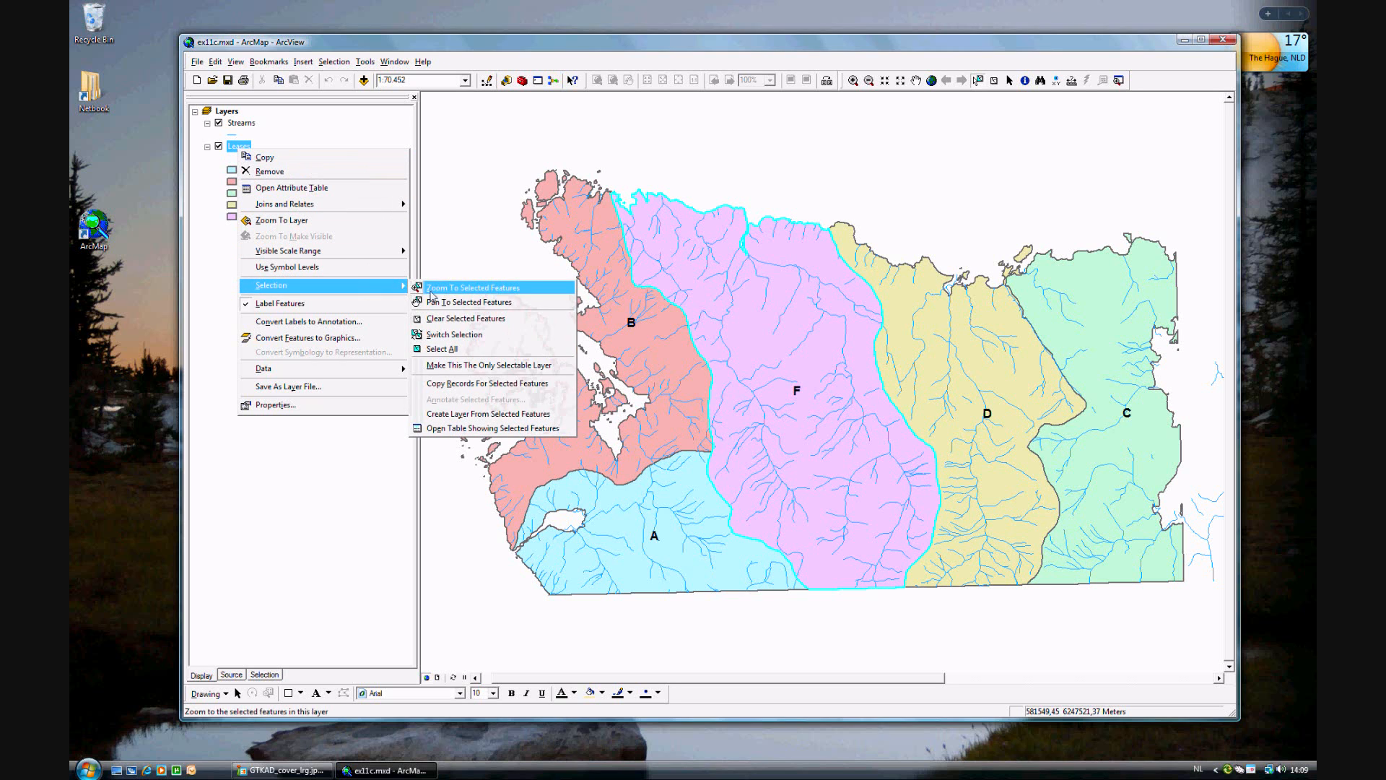
{"action": "mouse_move", "coordinate": [478, 366]}
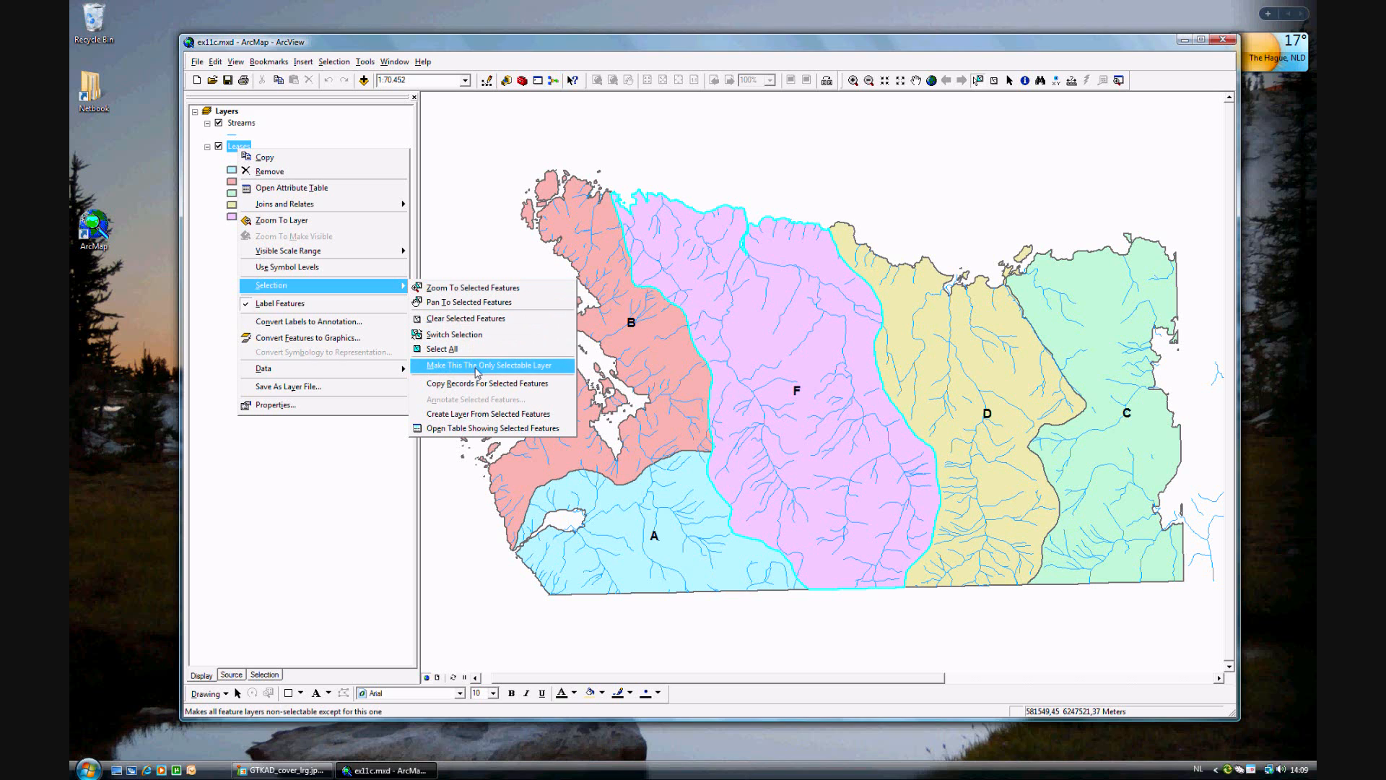
{"action": "mouse_move", "coordinate": [487, 412]}
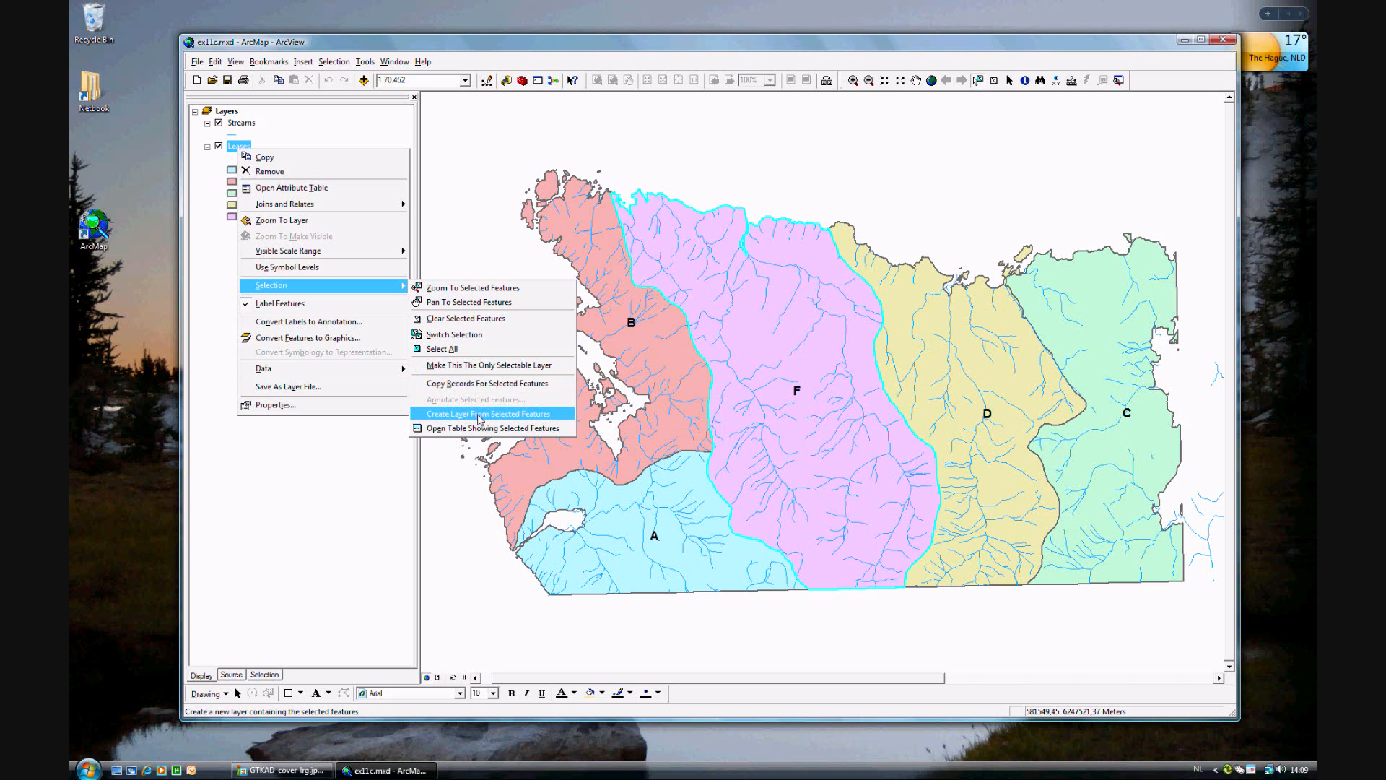
{"action": "left_click", "coordinate": [490, 413]}
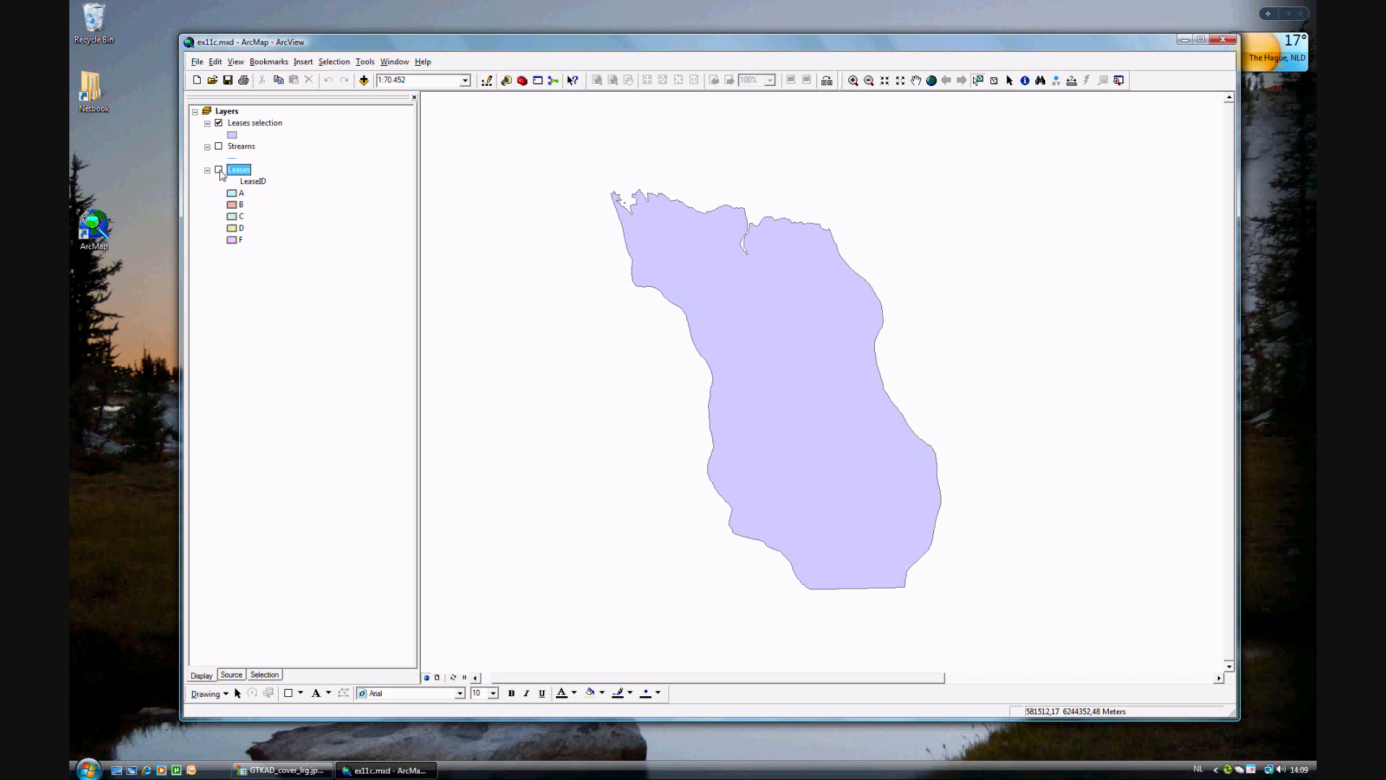
Turn the Streams layer back on so streams draw over lease F.
{"action": "left_click", "coordinate": [218, 170]}
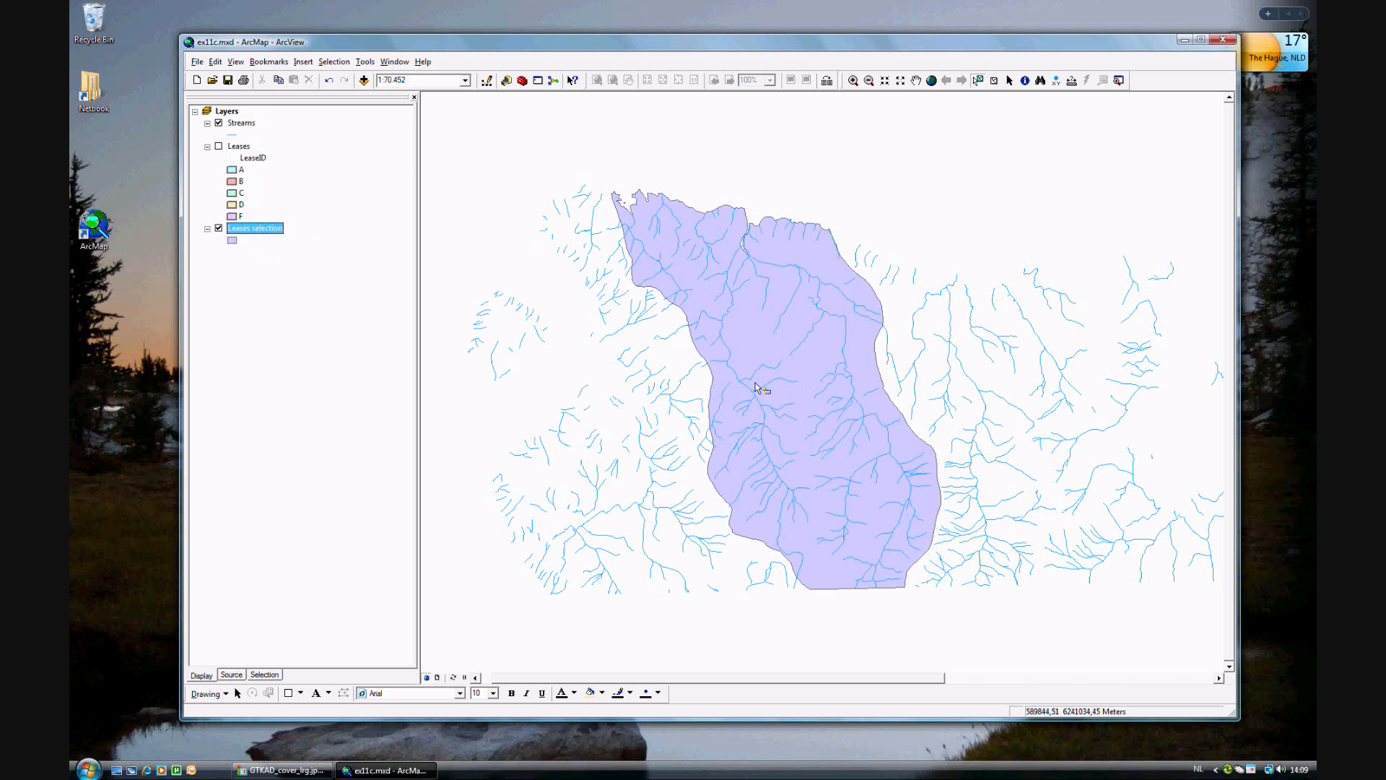
{"action": "mouse_move", "coordinate": [852, 521]}
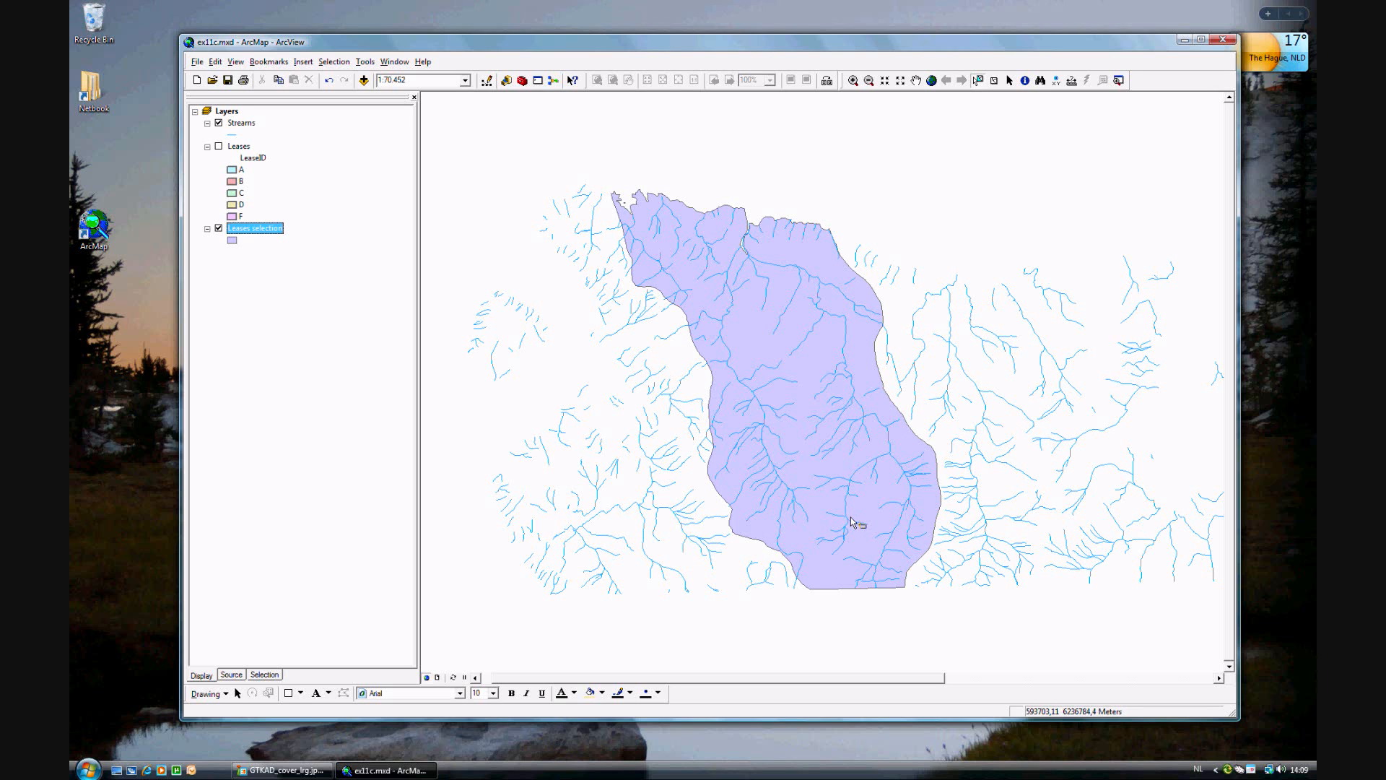
{"action": "mouse_move", "coordinate": [777, 387]}
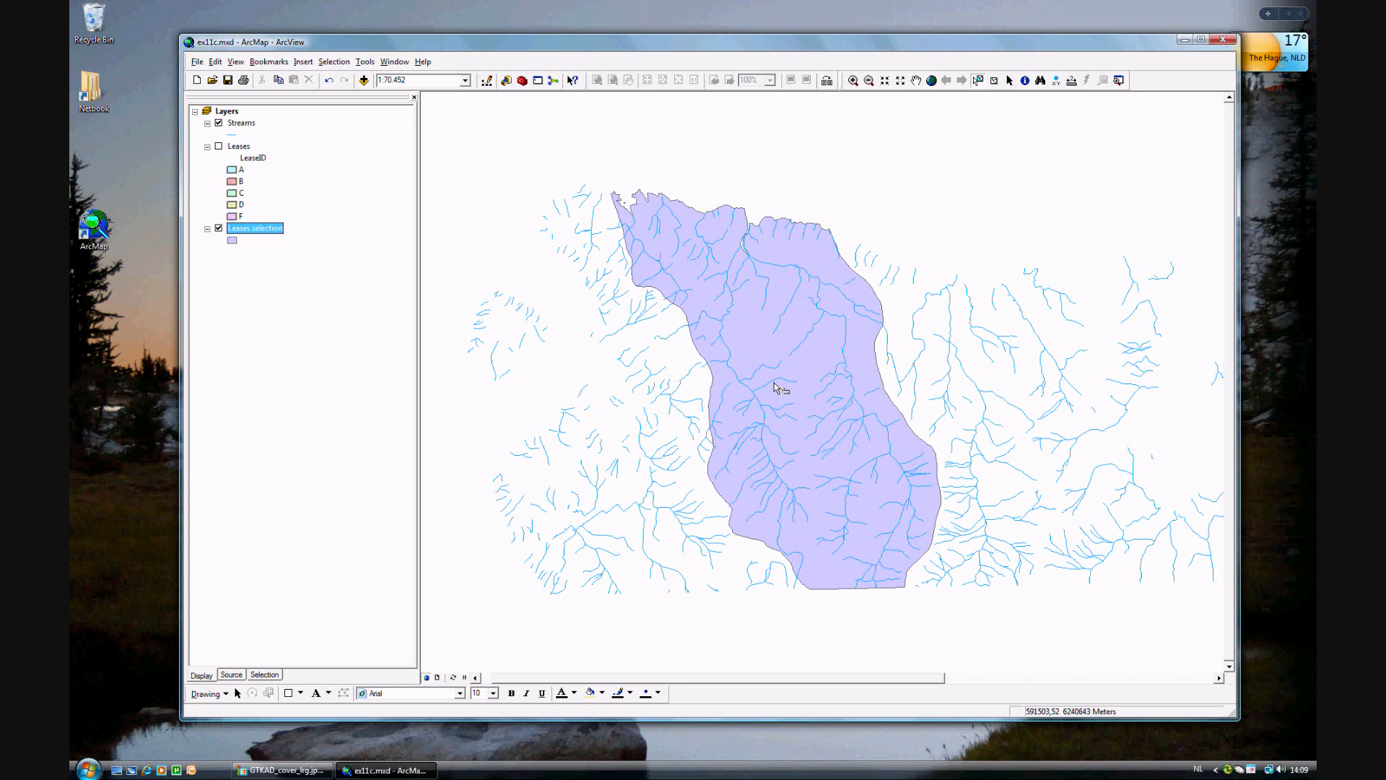
{"action": "mouse_move", "coordinate": [522, 81]}
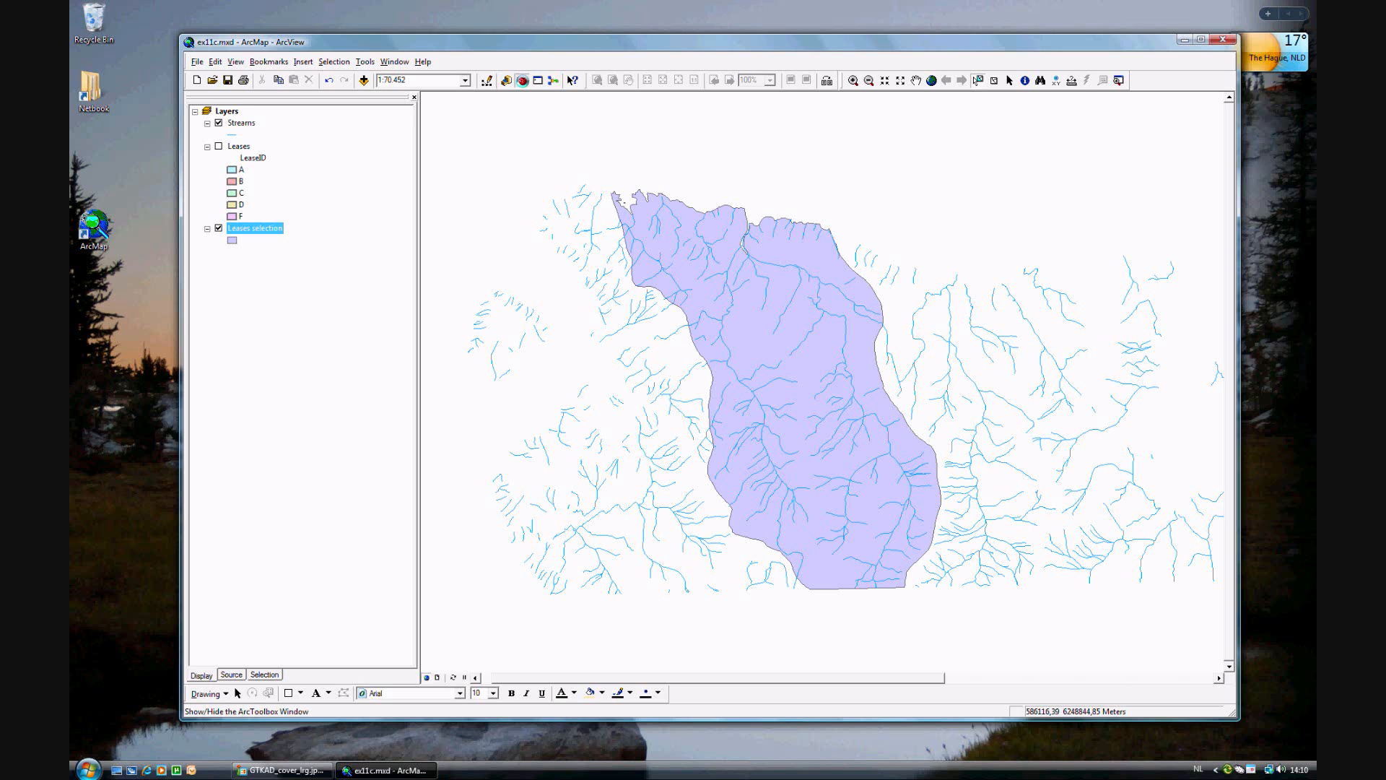
Show ArcToolbox and expand Analysis Tools > Extract to reveal Clip, Select and Table Select.
{"action": "left_click", "coordinate": [523, 81]}
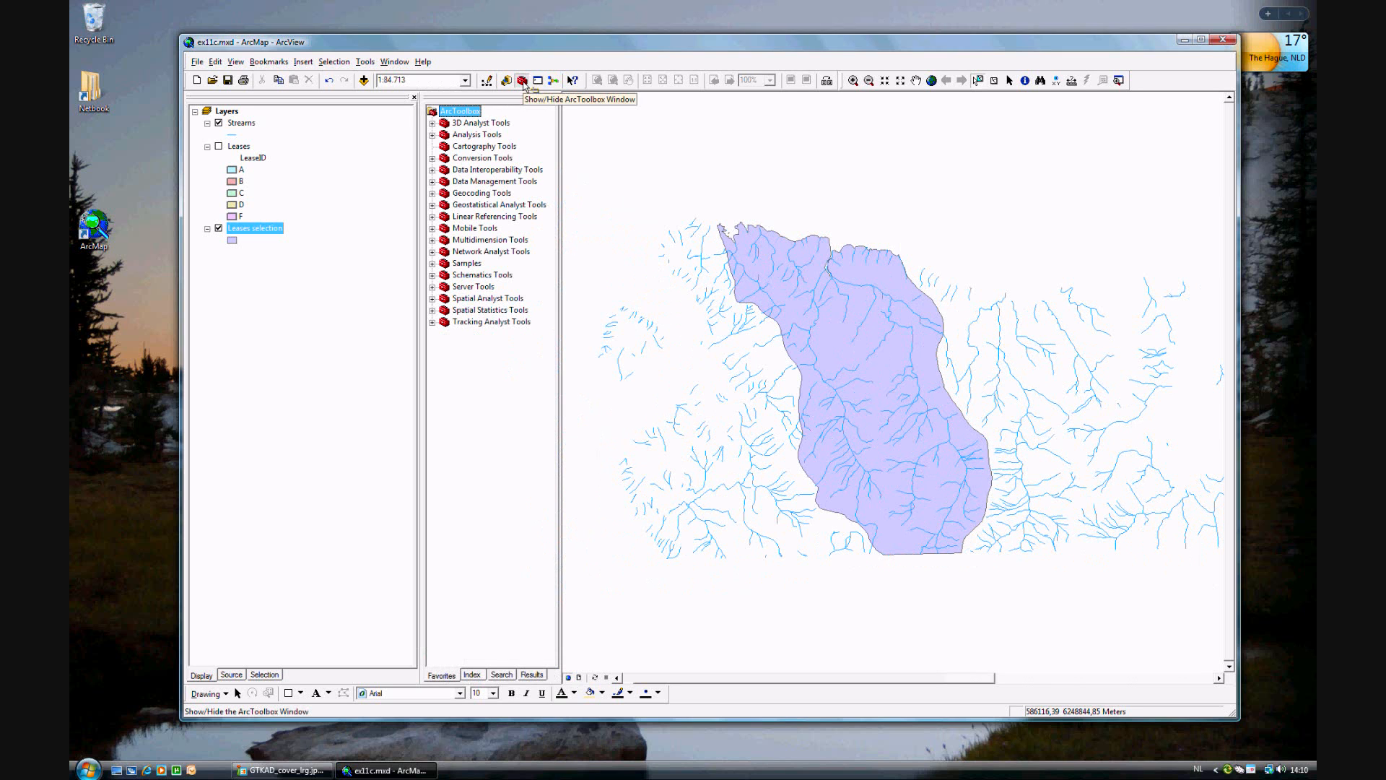
{"action": "left_click", "coordinate": [432, 134]}
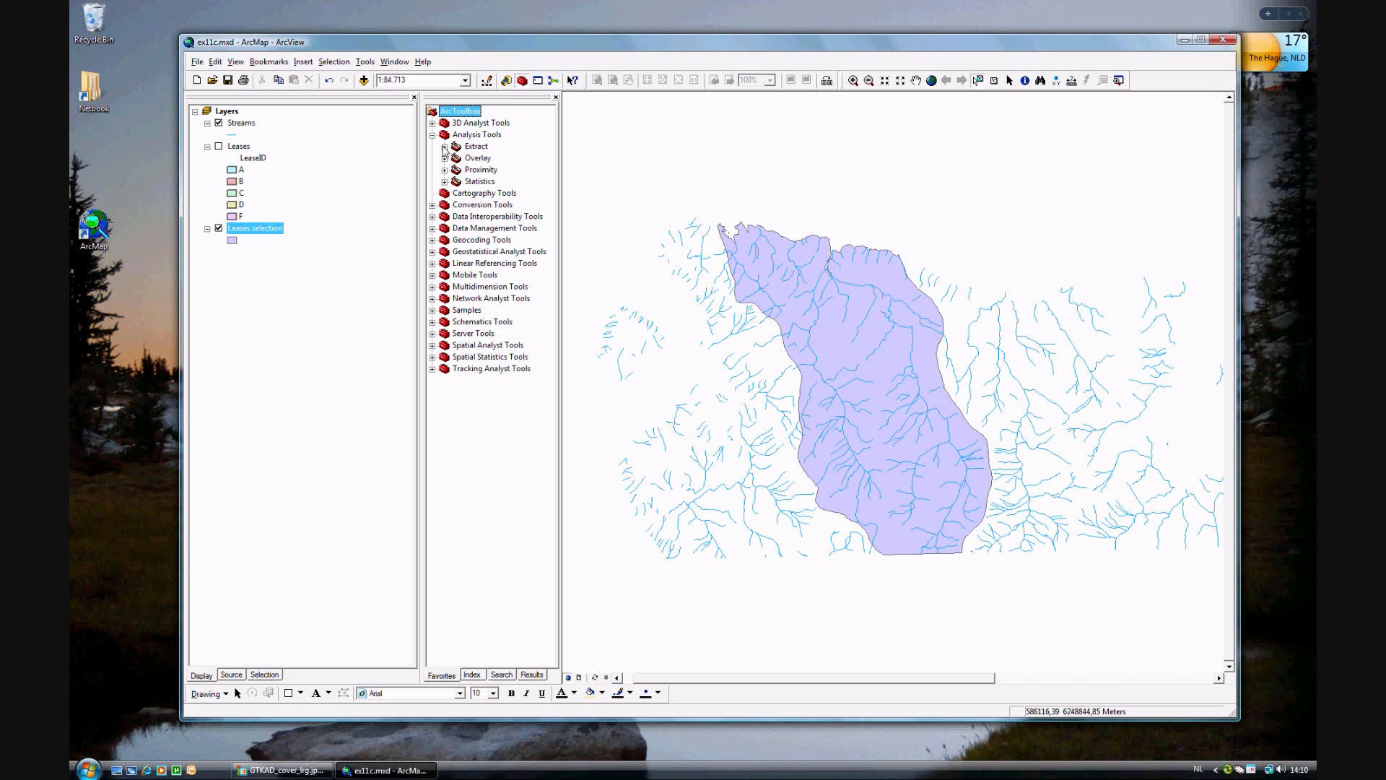
{"action": "left_click", "coordinate": [445, 146]}
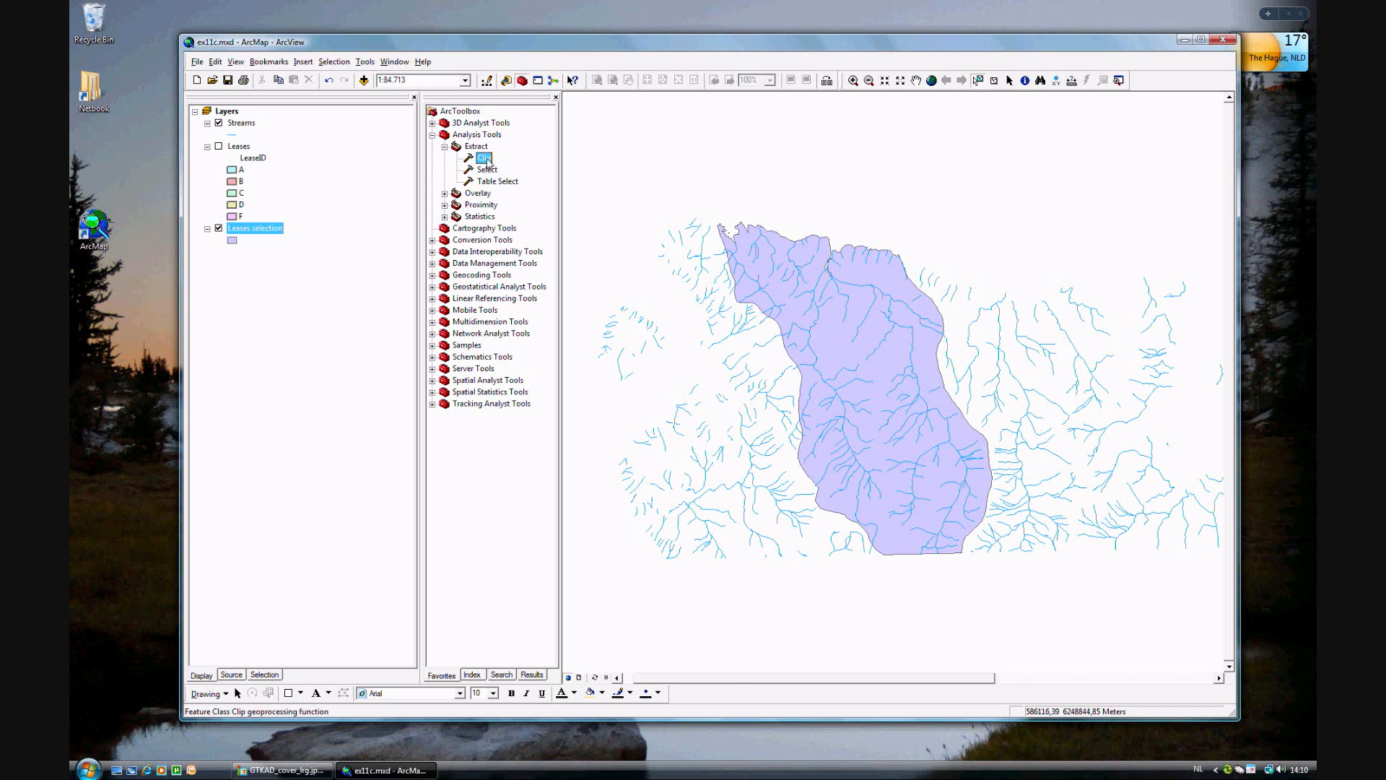
In the Clip tool, set Input Features to Streams and Clip Features to Leases selection.
{"action": "double_click", "coordinate": [485, 158]}
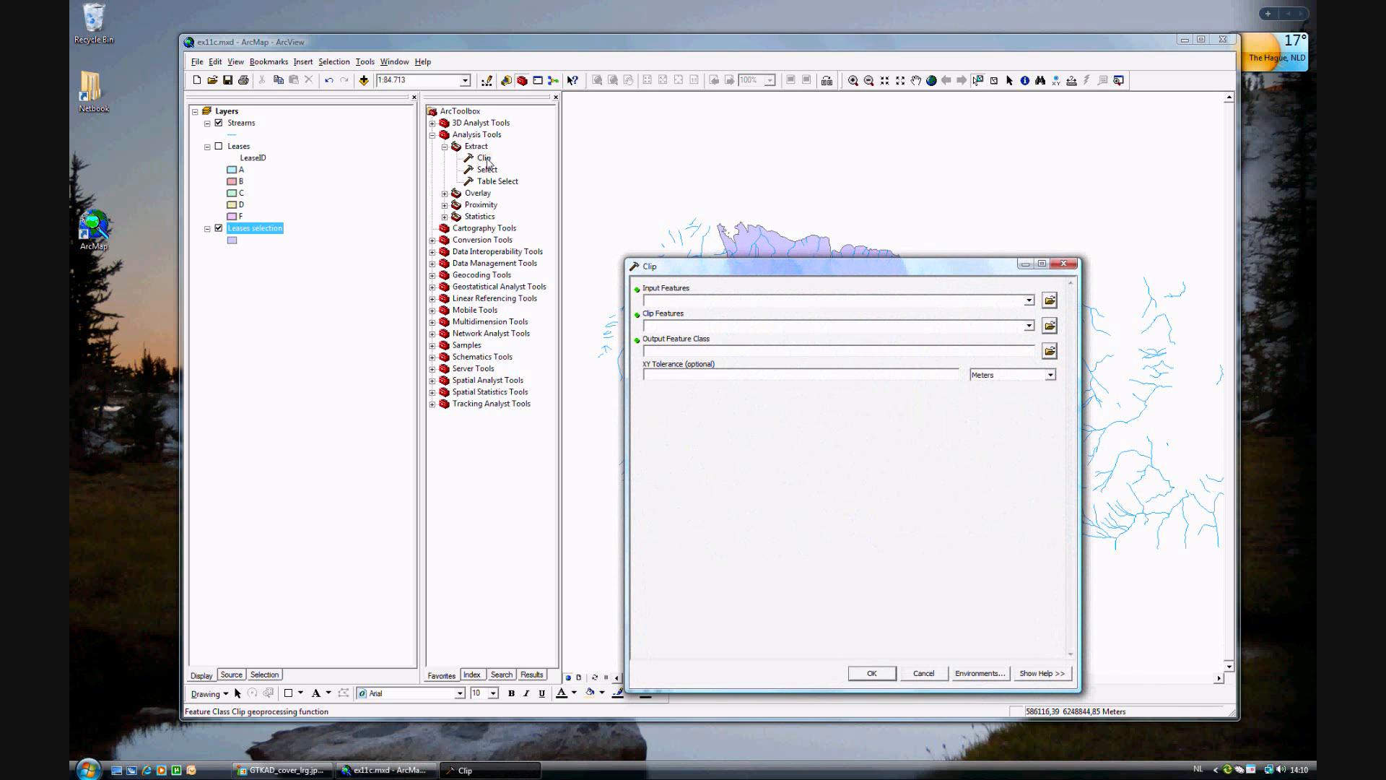
{"action": "mouse_move", "coordinate": [1032, 309]}
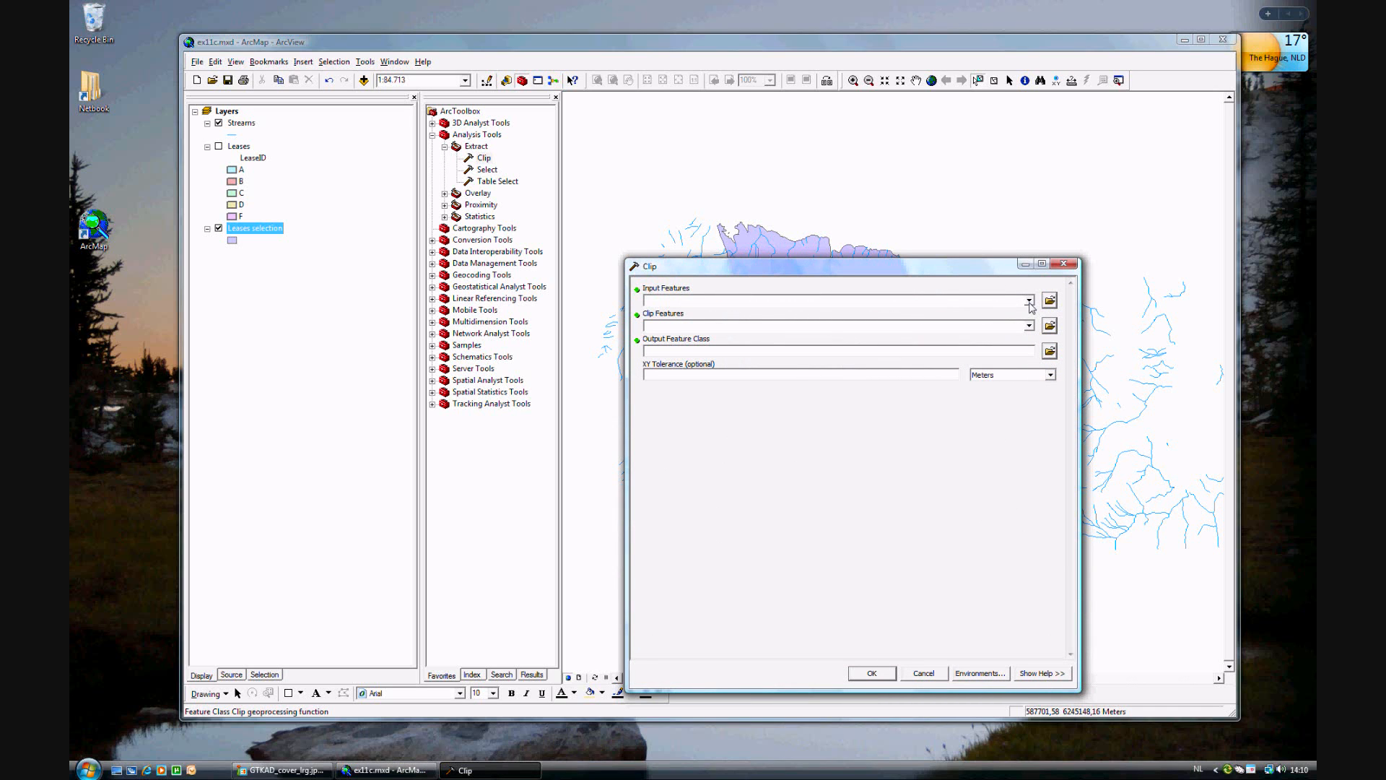
{"action": "left_click", "coordinate": [1027, 301]}
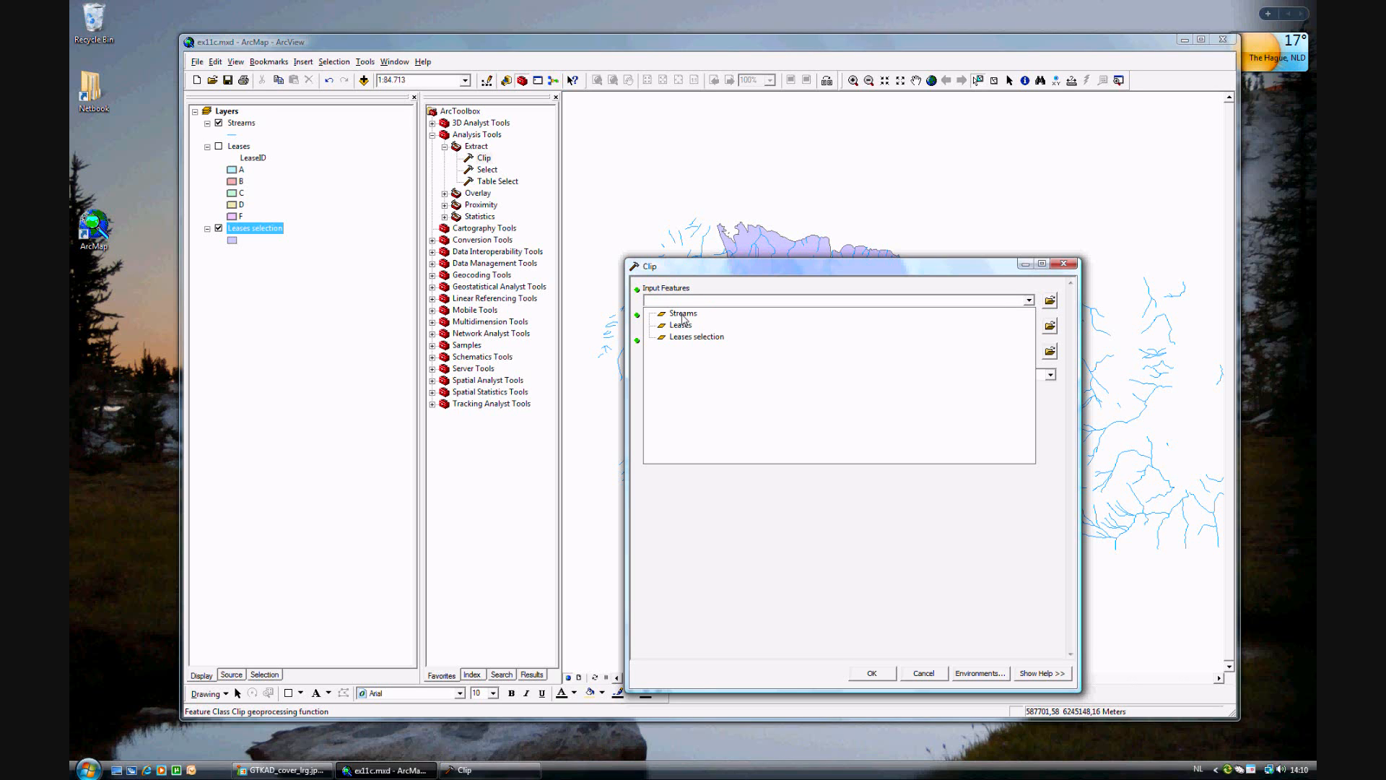
{"action": "left_click", "coordinate": [683, 312]}
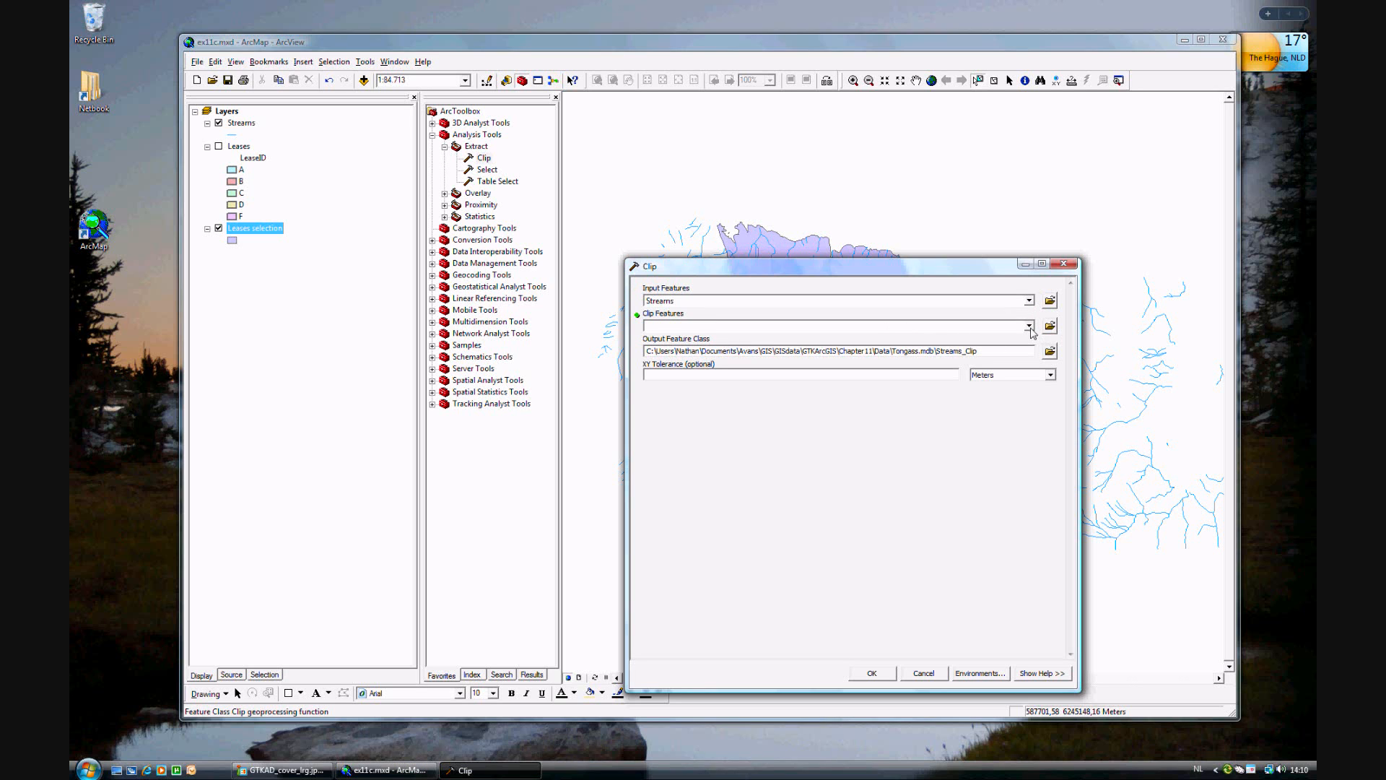
{"action": "left_click", "coordinate": [1026, 325]}
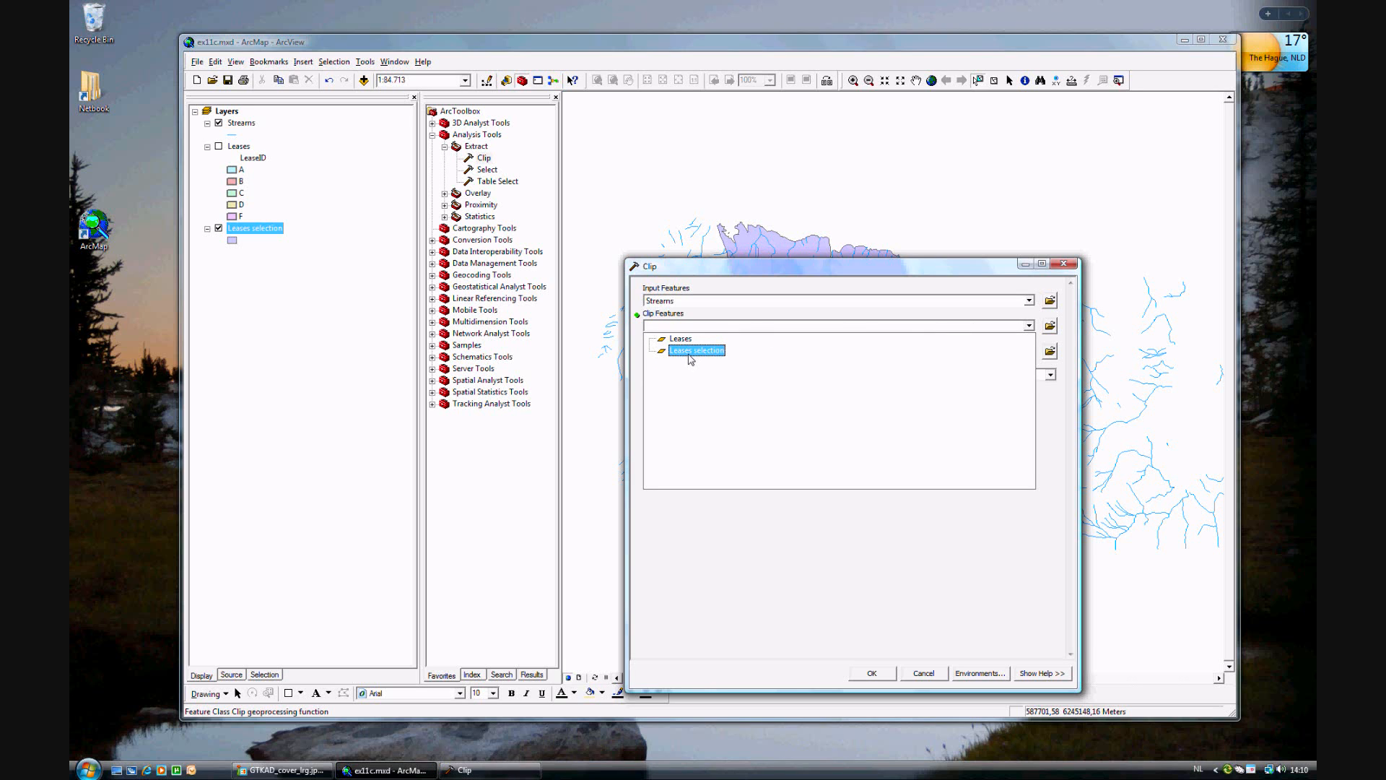
{"action": "left_click", "coordinate": [680, 337]}
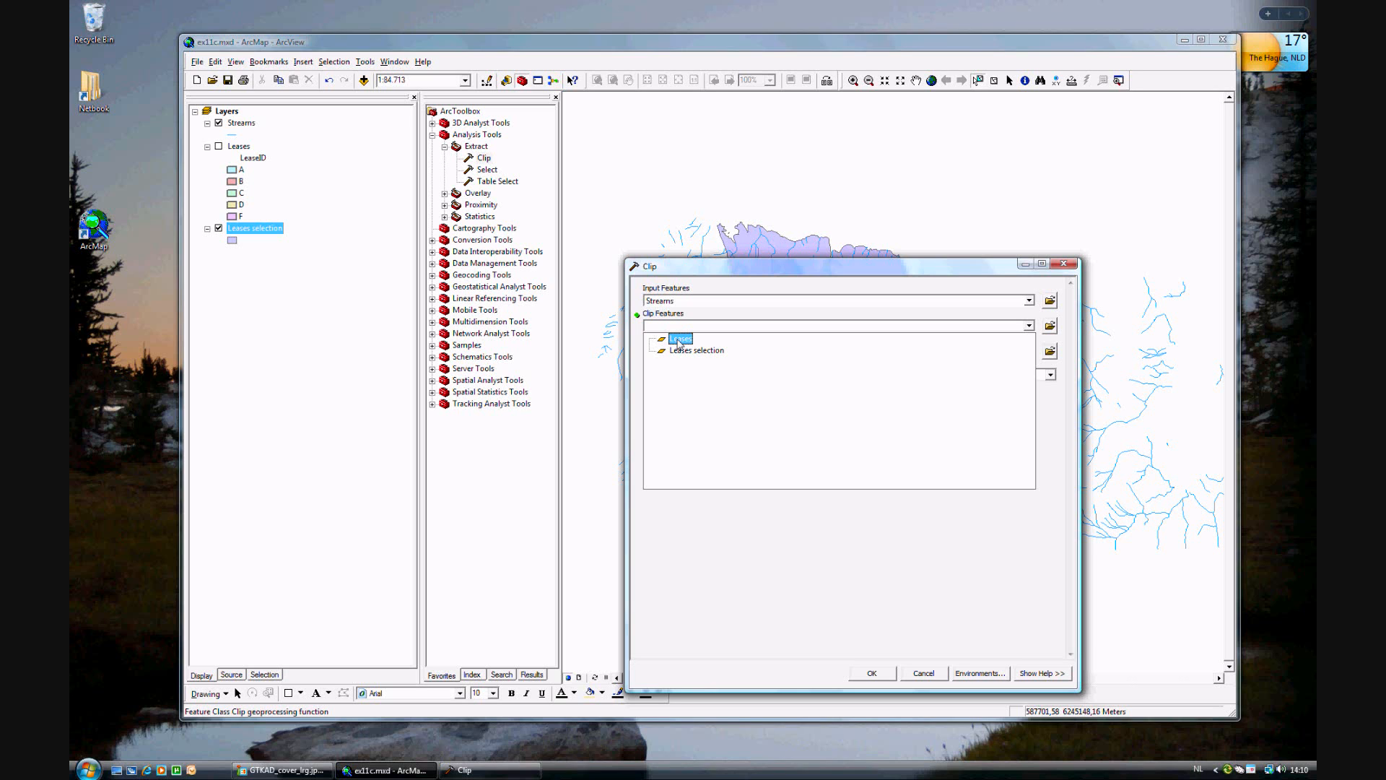
{"action": "left_click", "coordinate": [696, 350]}
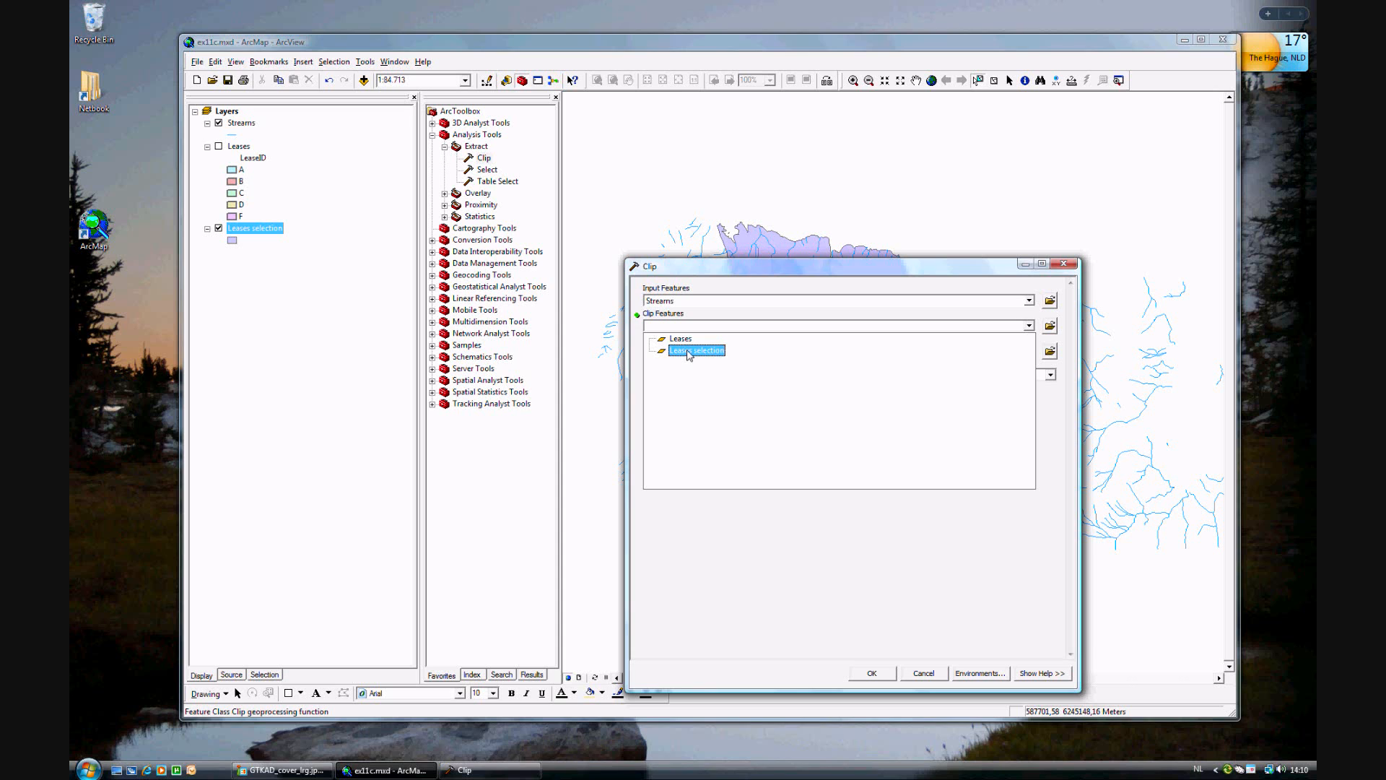
{"action": "left_click", "coordinate": [697, 349]}
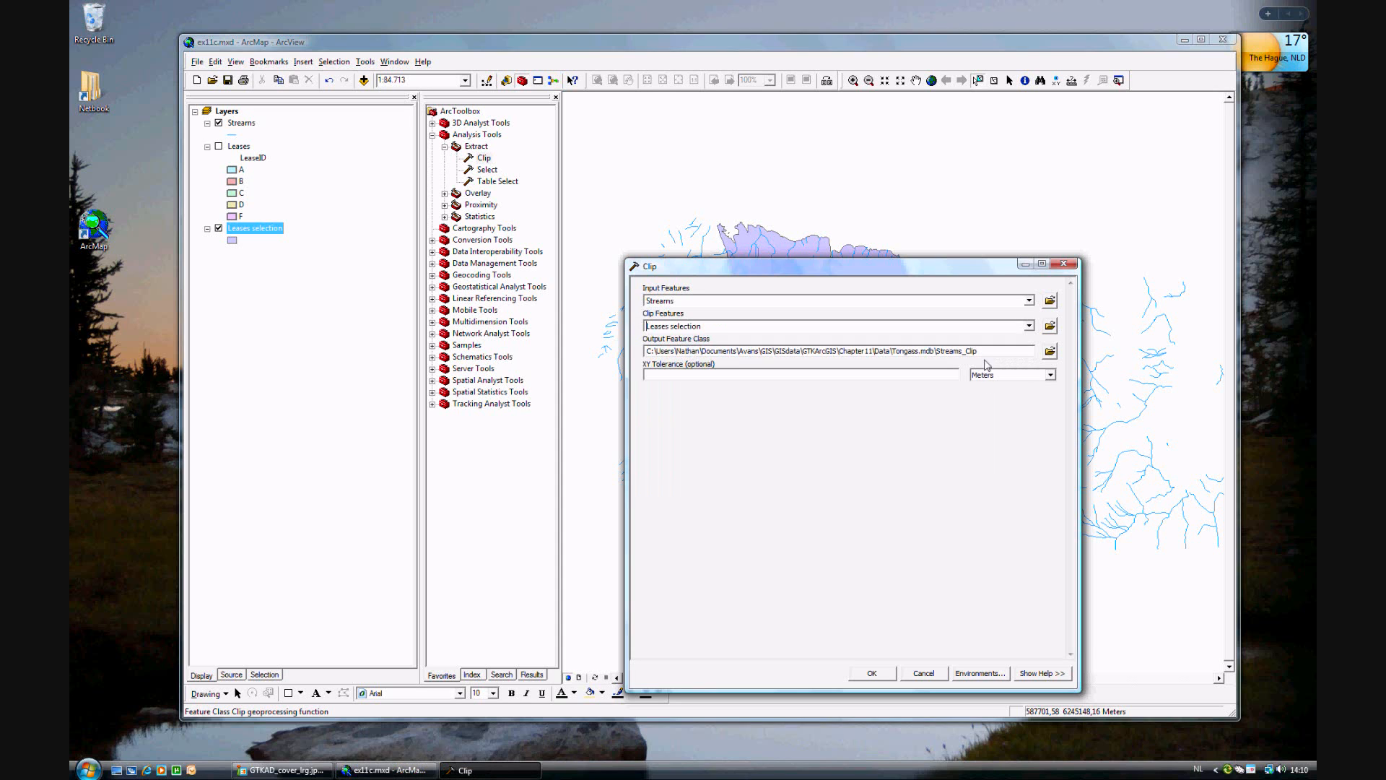
Select the default output feature class name in Tongass.mdb to rename it StreamsF.
{"action": "left_click", "coordinate": [977, 351]}
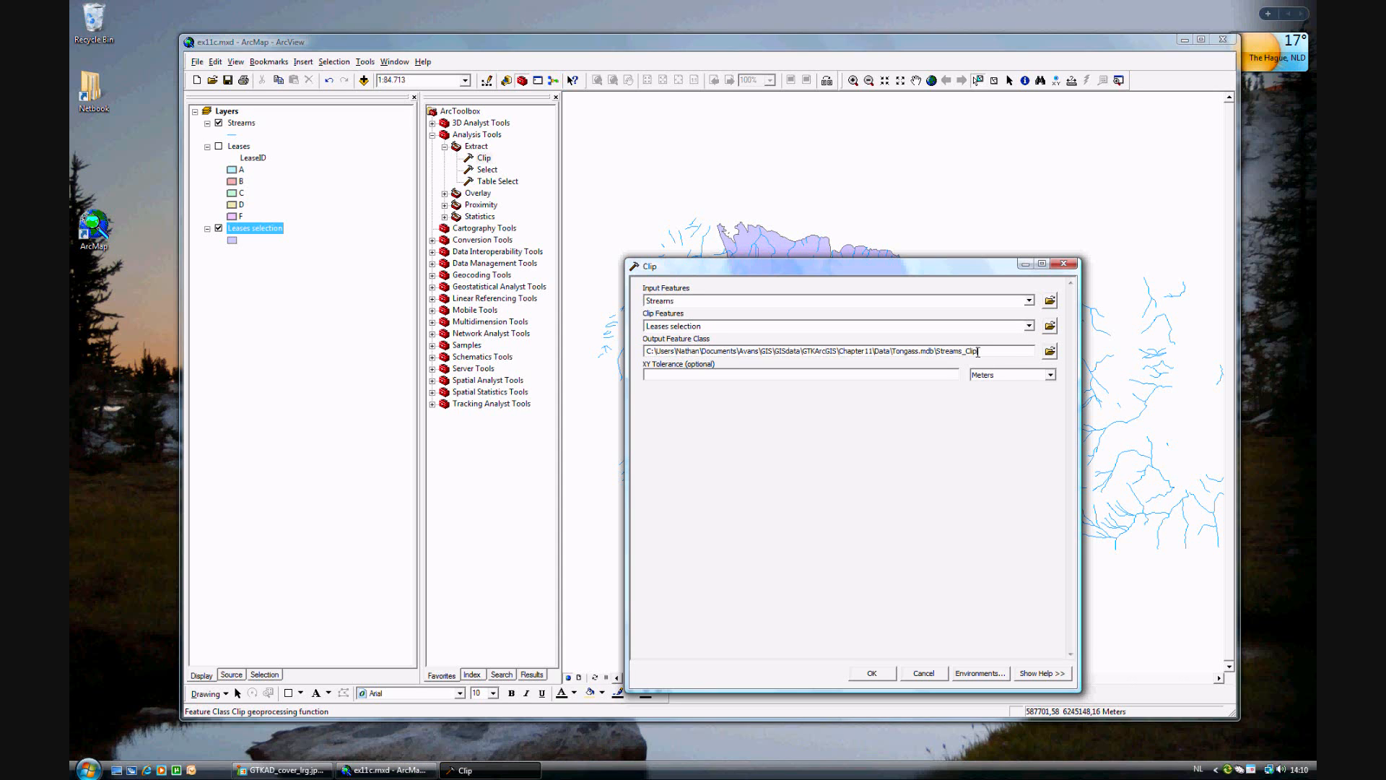
{"action": "double_click", "coordinate": [967, 351]}
{"action": "type", "text": "F"}
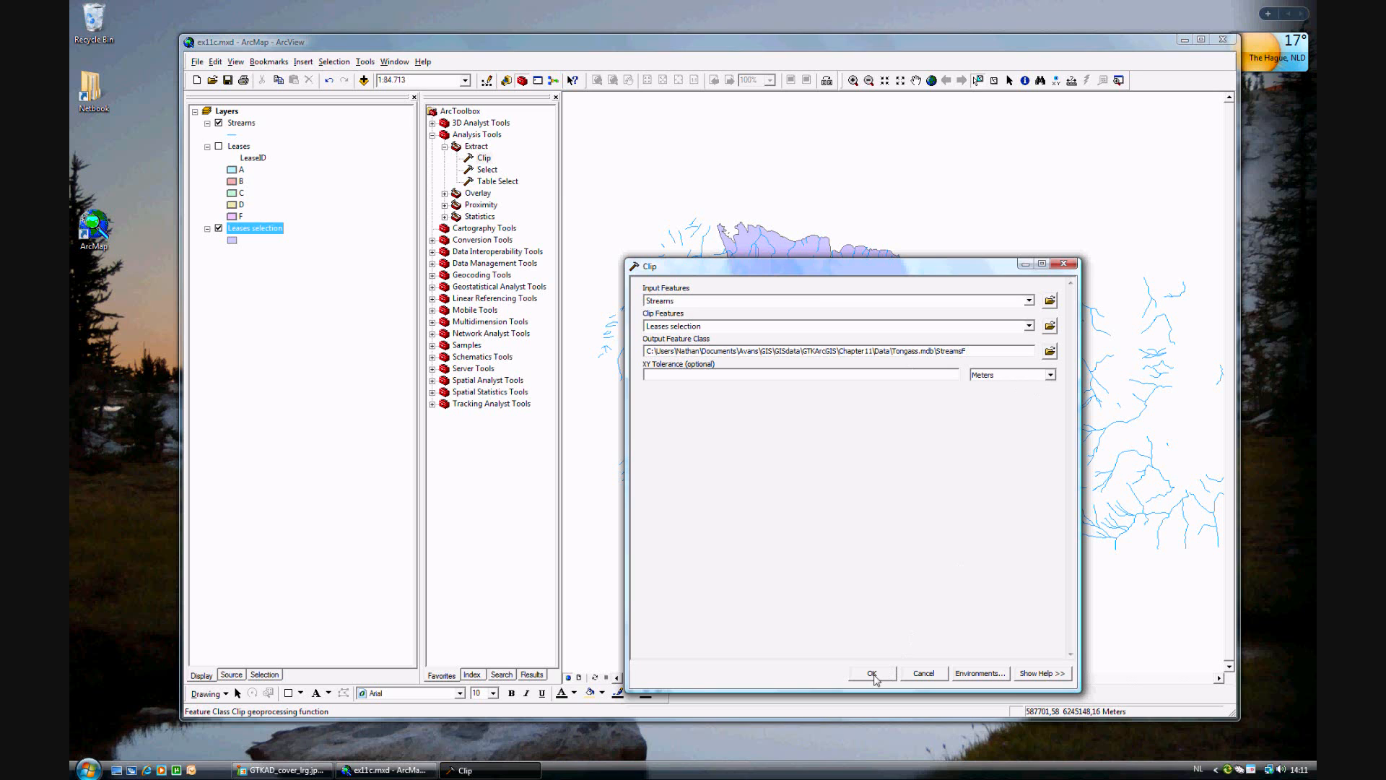
Run Clip, dismiss the 'already exists' error, and rerun with the output renamed StreamsF2.
{"action": "left_click", "coordinate": [872, 673]}
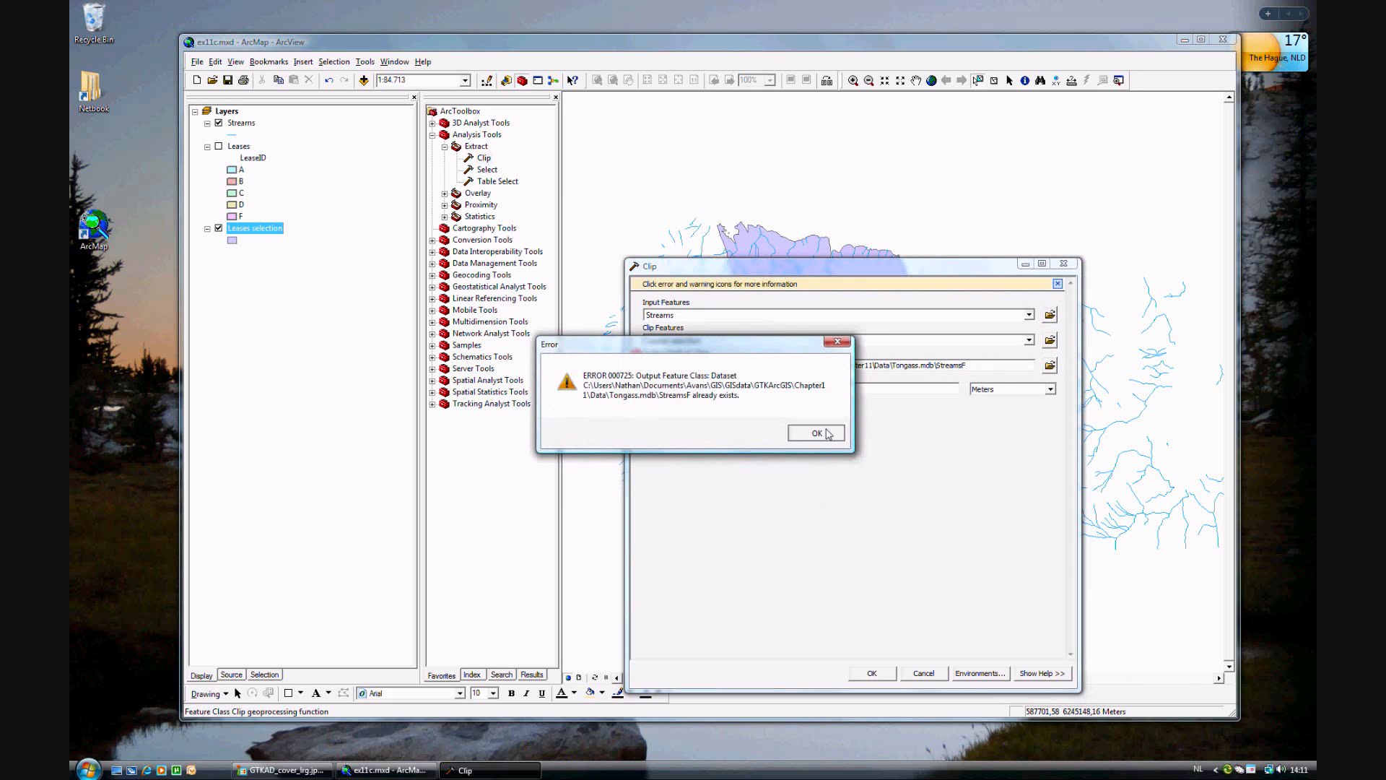
{"action": "left_click", "coordinate": [815, 432]}
{"action": "type", "text": "2"}
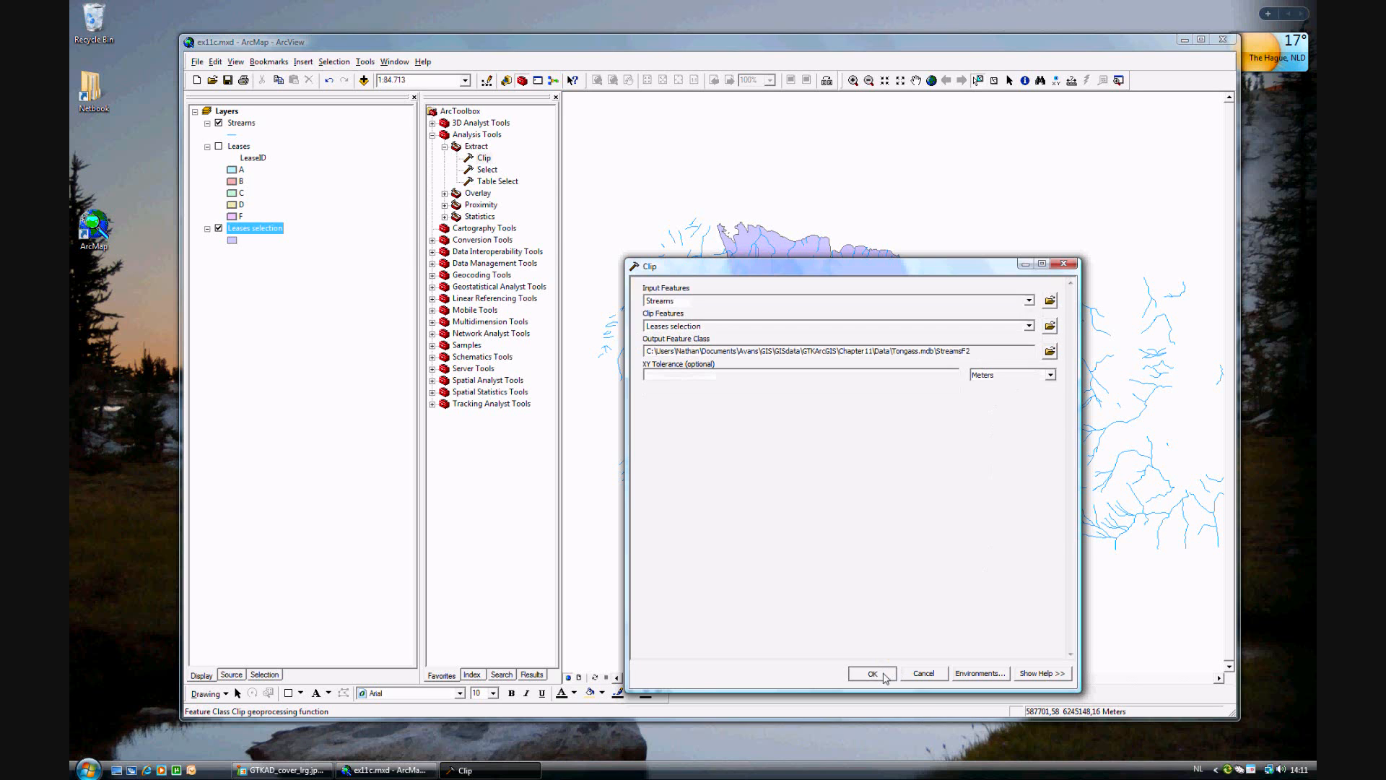
{"action": "left_click", "coordinate": [872, 673]}
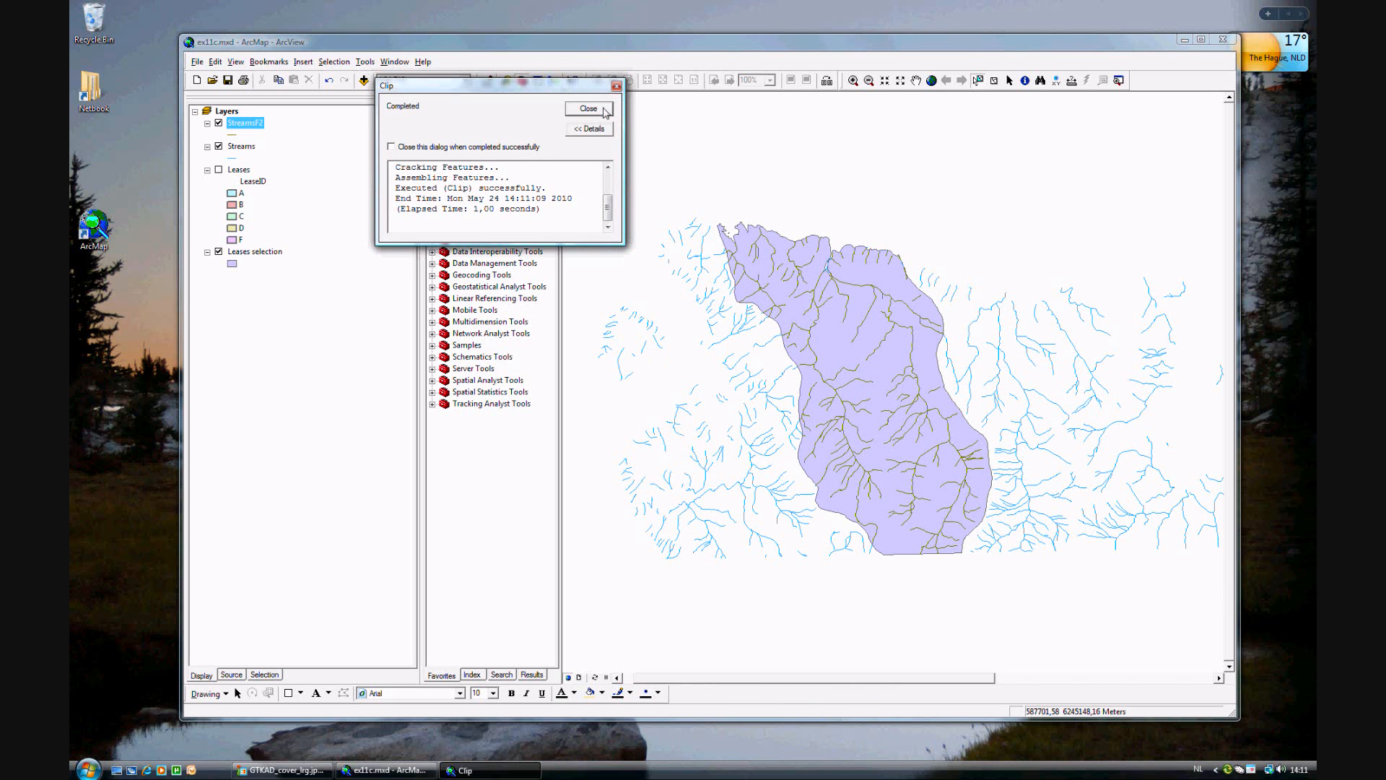
Close the Clip report and hide Streams so only the clipped StreamsF2 streams display.
{"action": "left_click", "coordinate": [587, 108]}
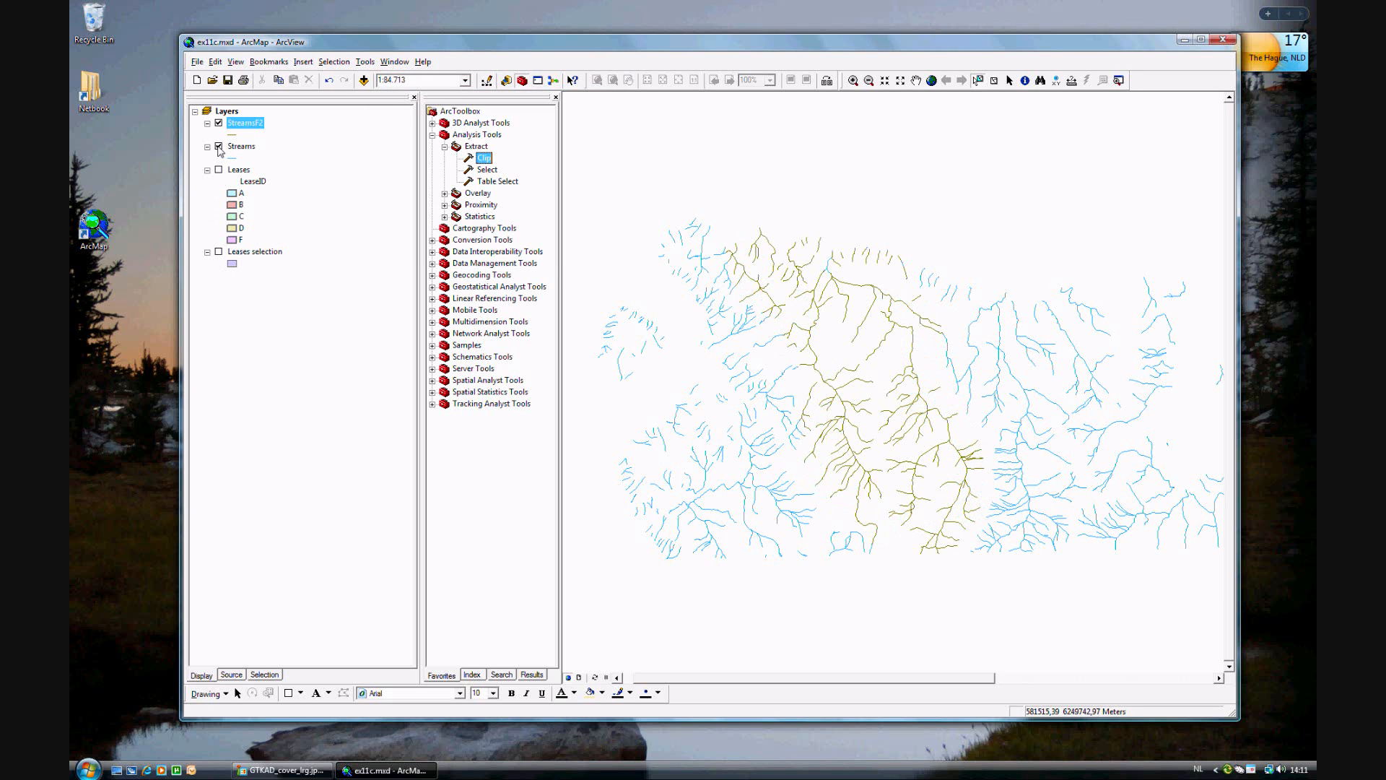
{"action": "left_click", "coordinate": [218, 146]}
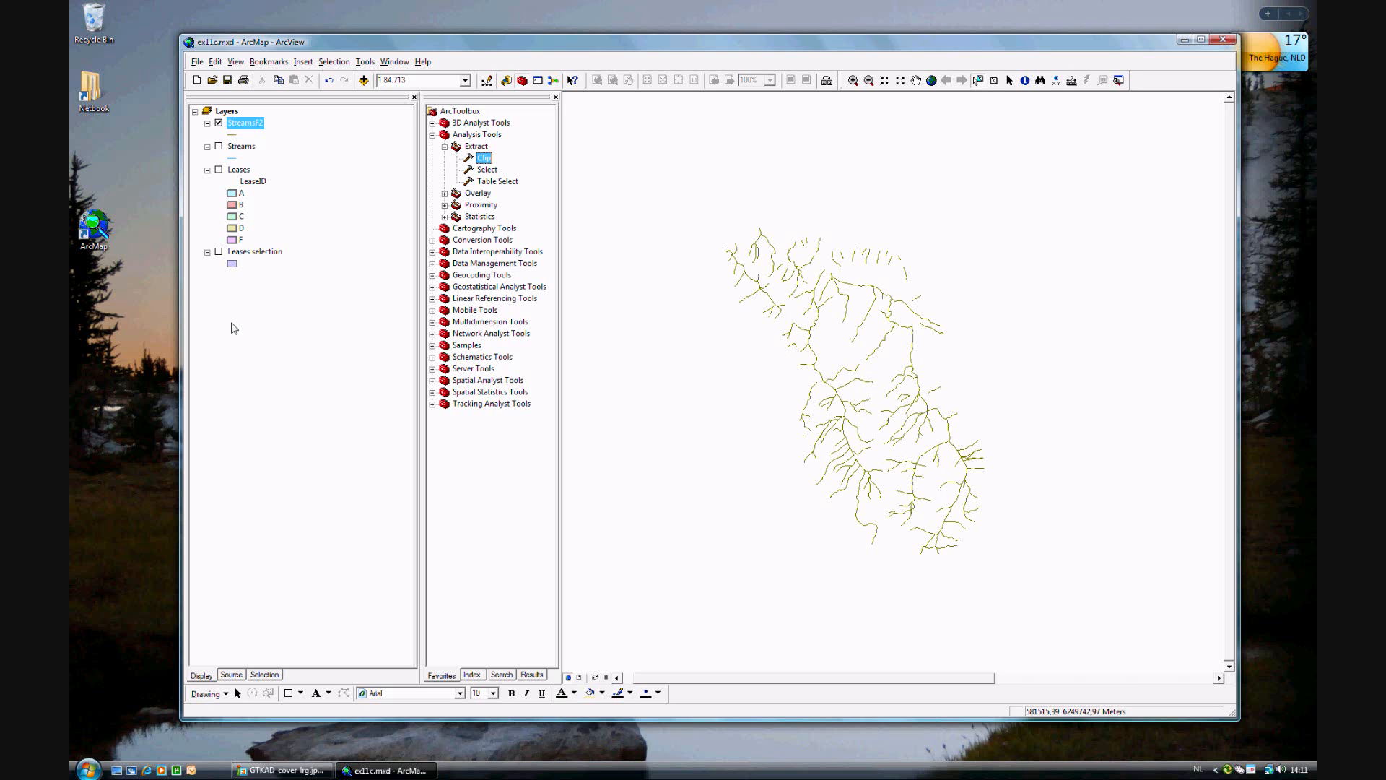
{"action": "mouse_move", "coordinate": [937, 468]}
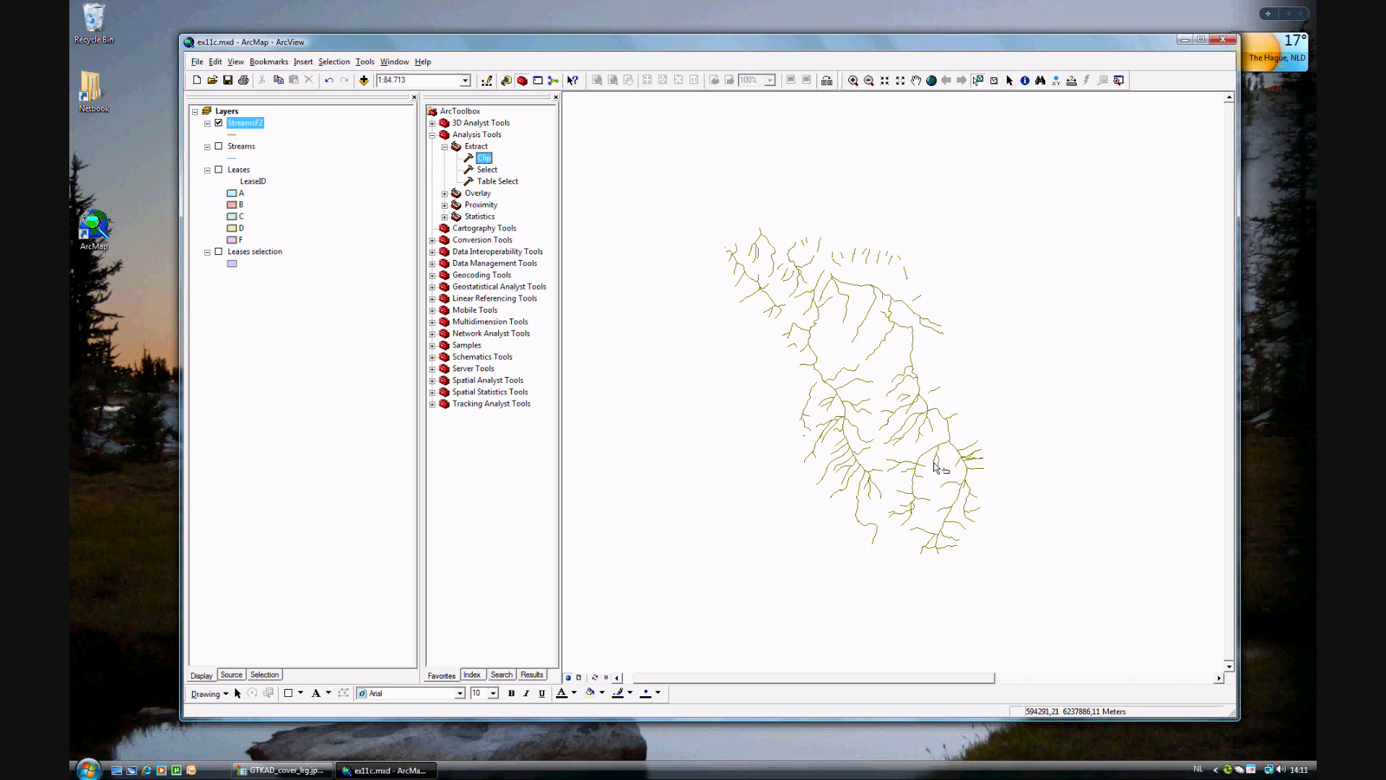
{"action": "mouse_move", "coordinate": [258, 148]}
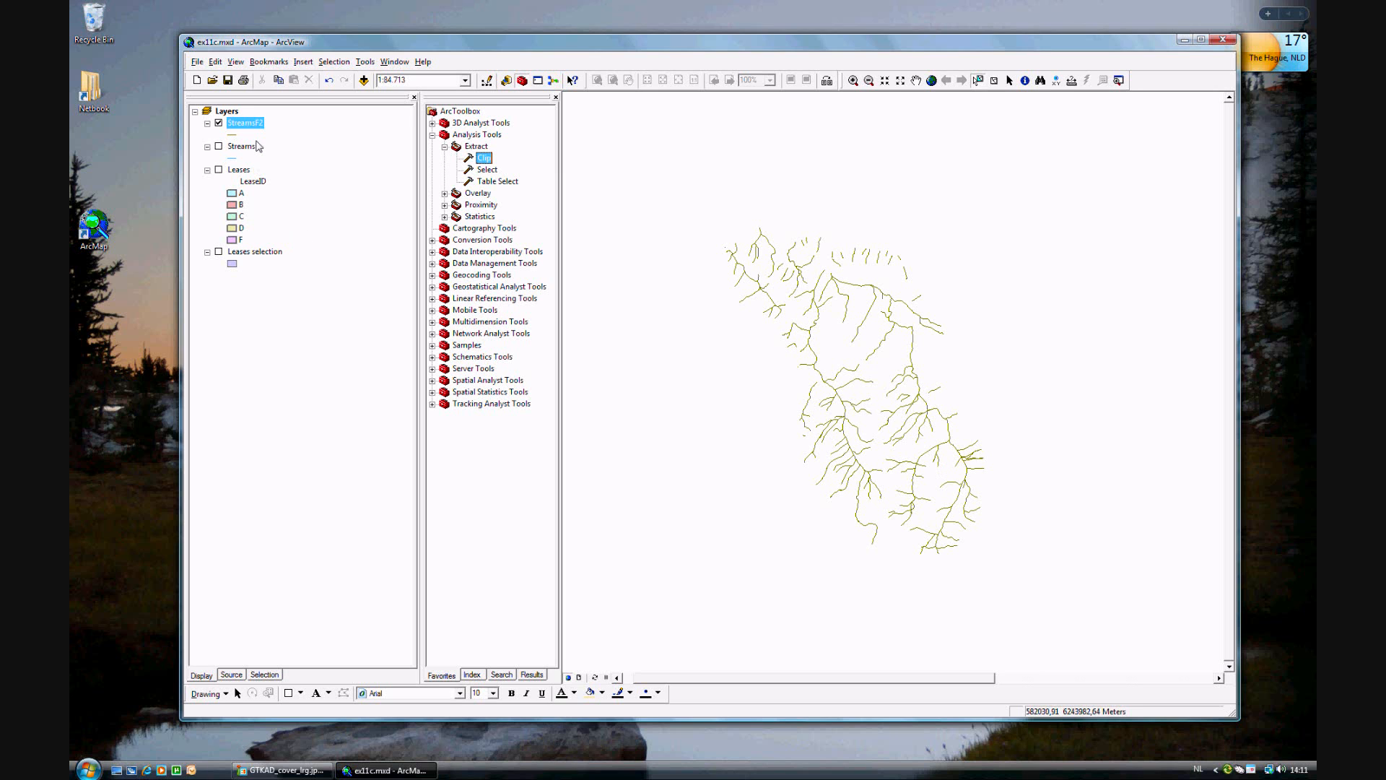
Open the StreamsF2 attribute table listing its 358 clipped stream records.
{"action": "right_click", "coordinate": [246, 122]}
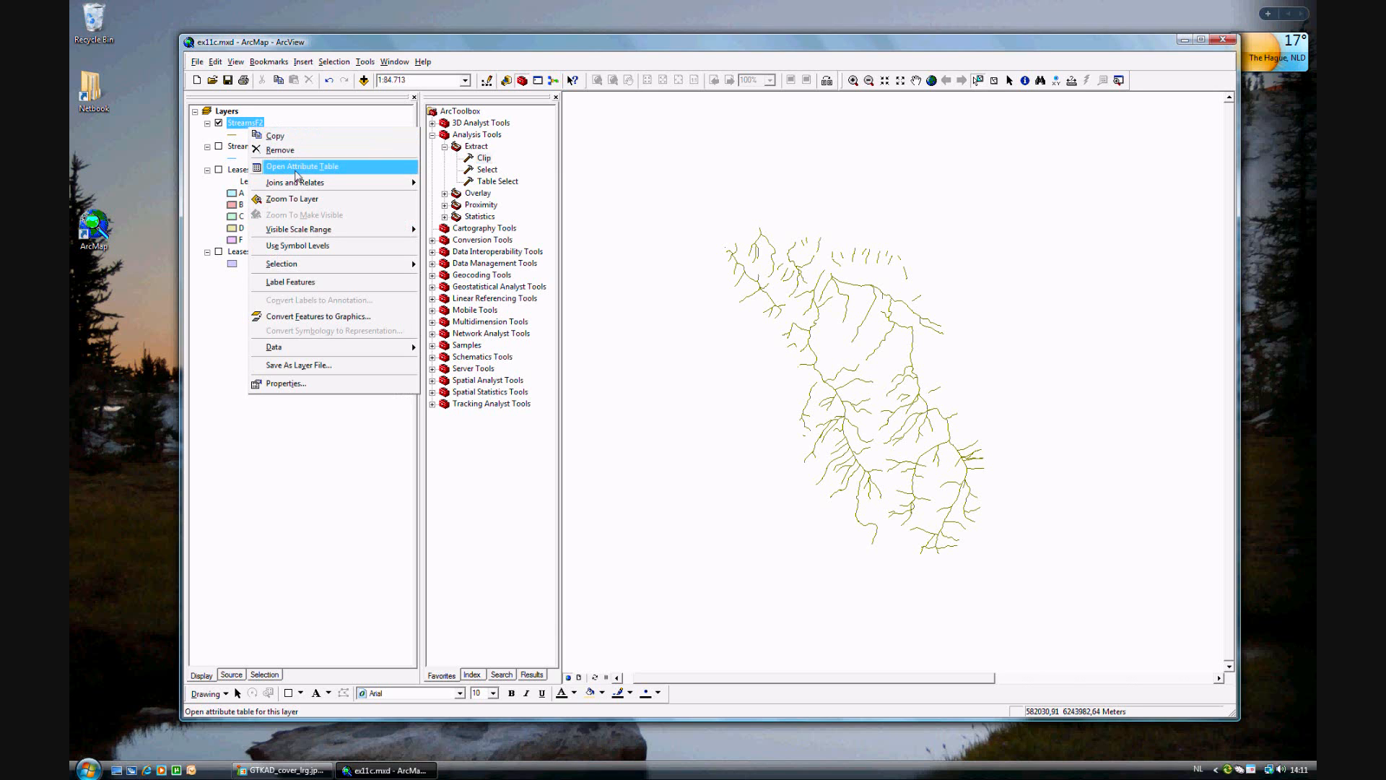
{"action": "left_click", "coordinate": [302, 166]}
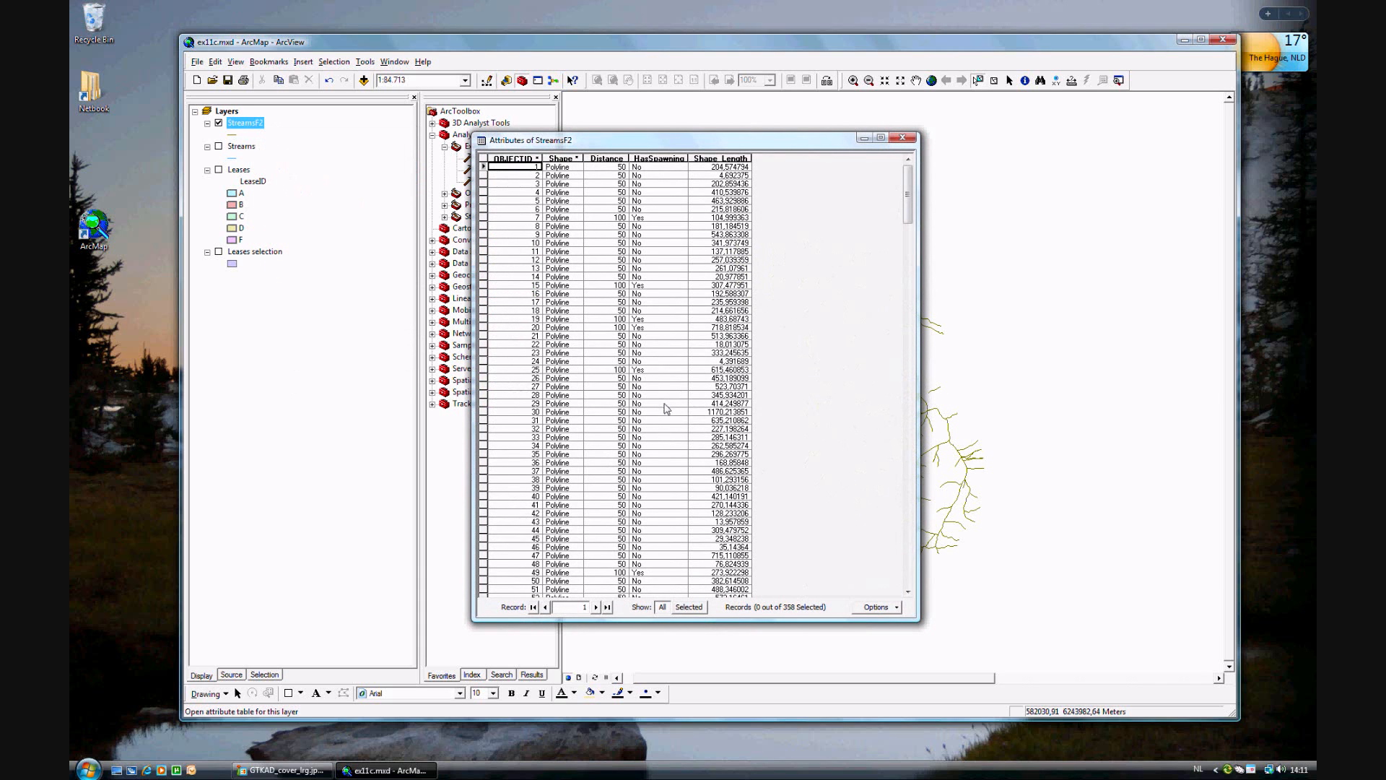
{"action": "mouse_move", "coordinate": [780, 620]}
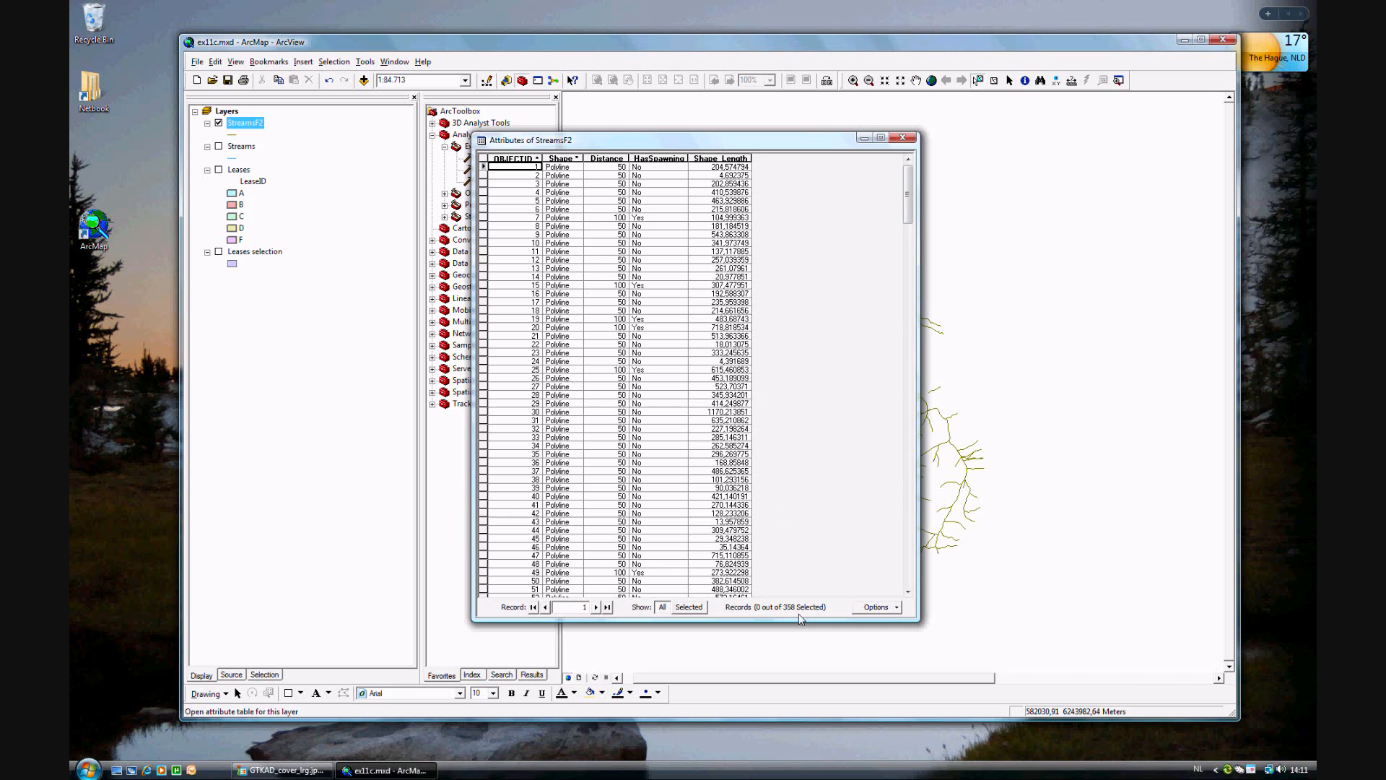
{"action": "mouse_move", "coordinate": [491, 247]}
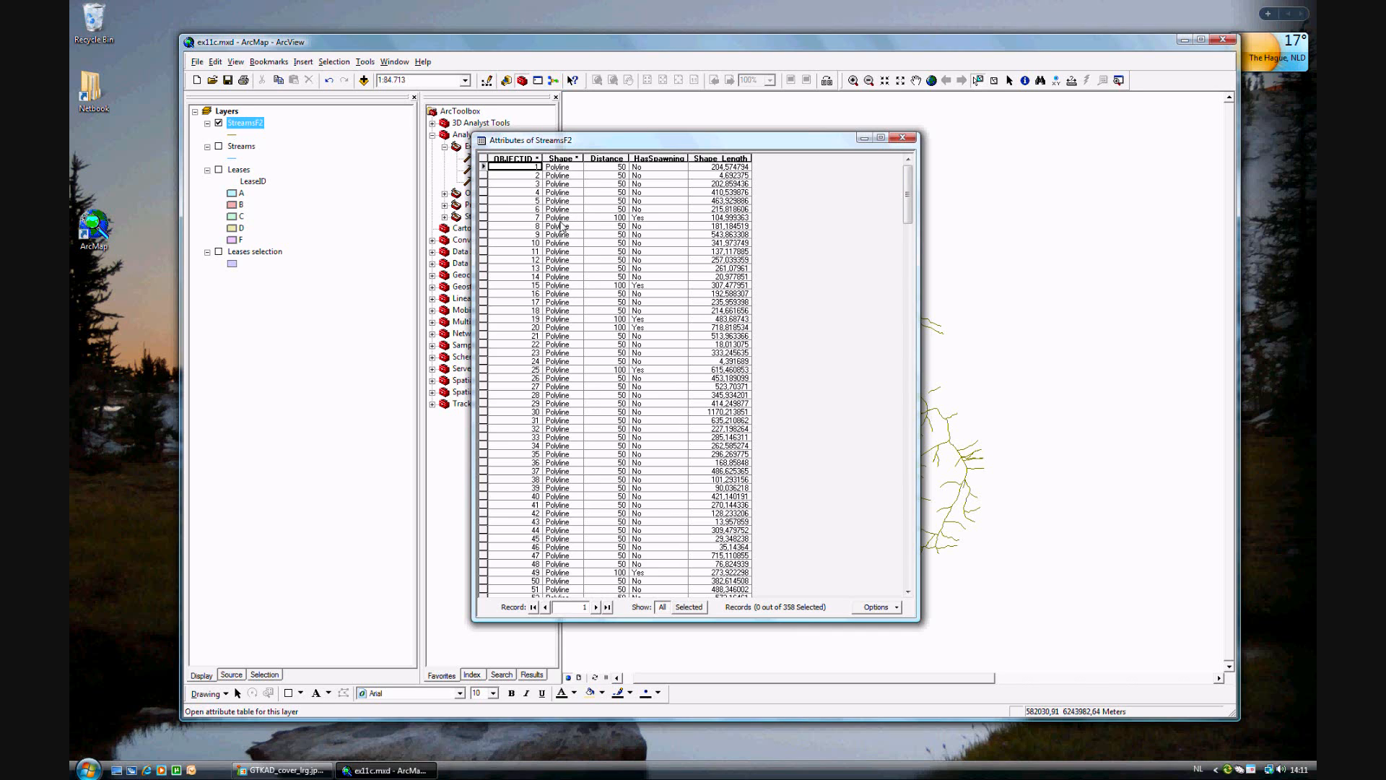
{"action": "mouse_move", "coordinate": [854, 297]}
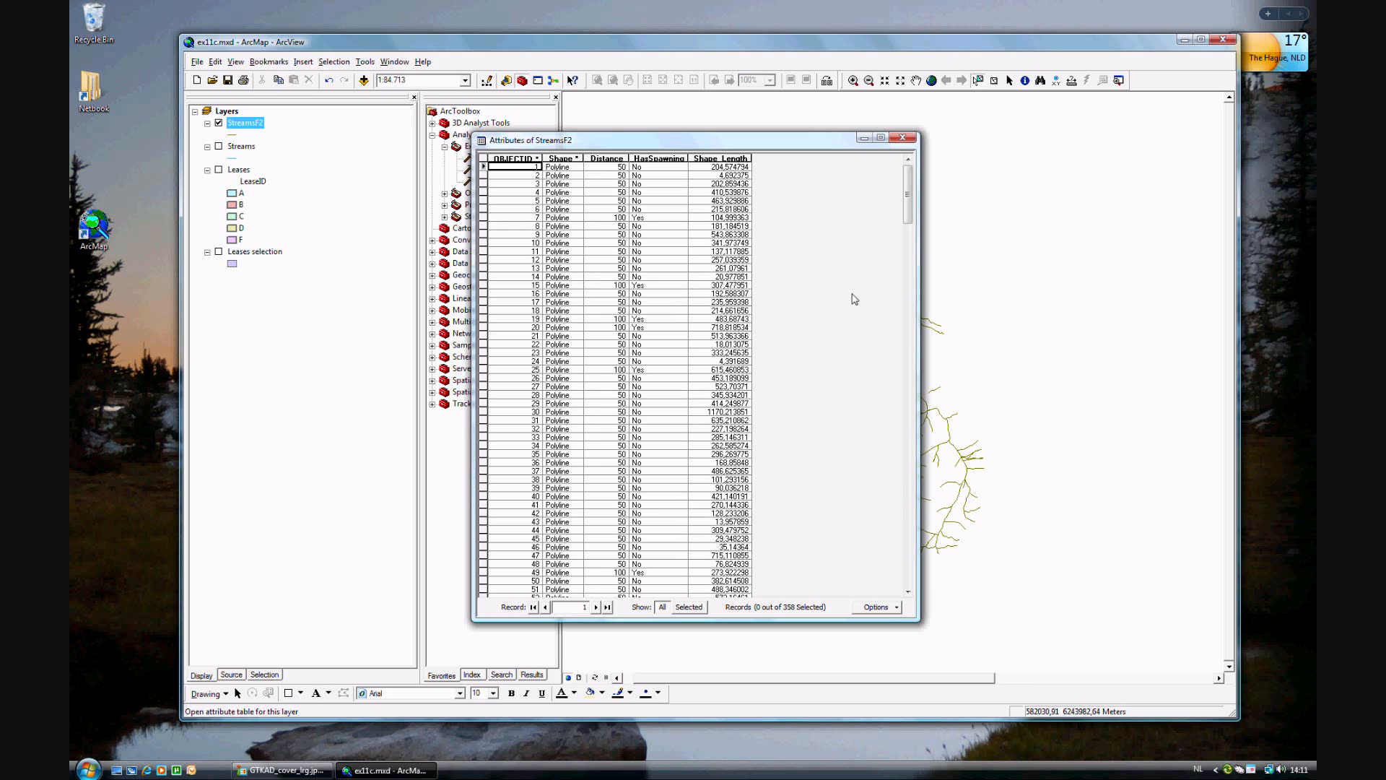